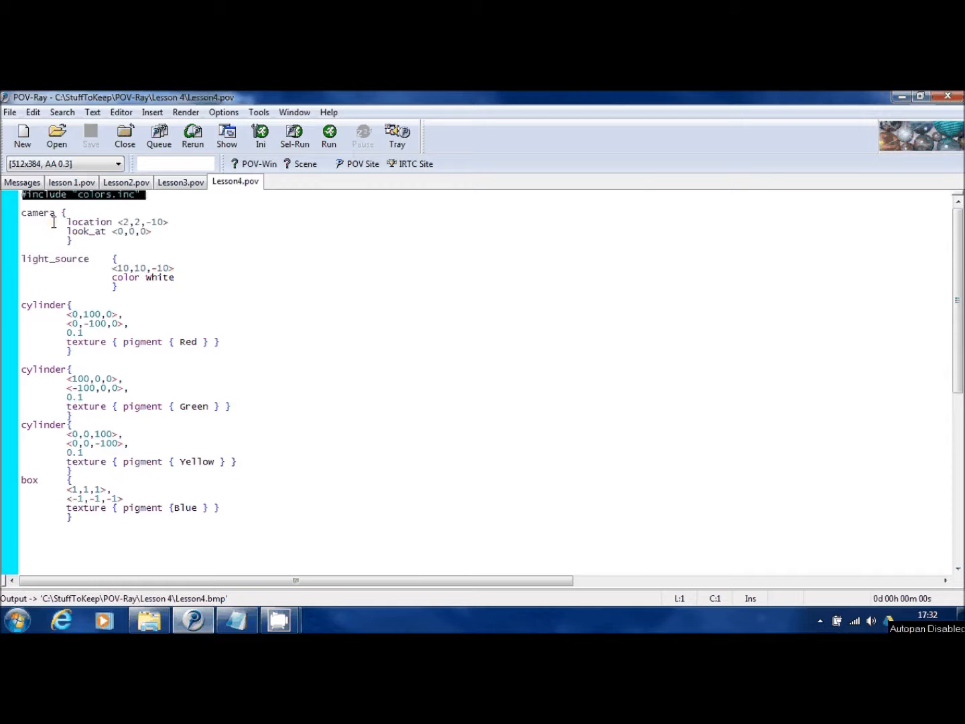
Create a new empty file and select the three cylinder blocks in Lesson4.pov
click(131, 222)
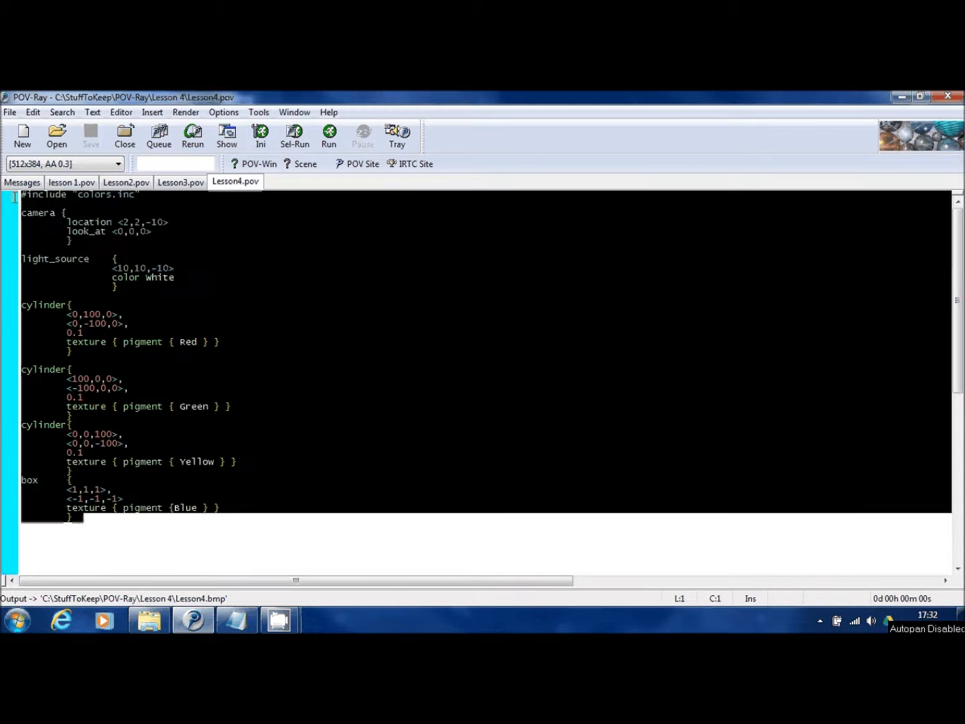
mouse_move(12, 201)
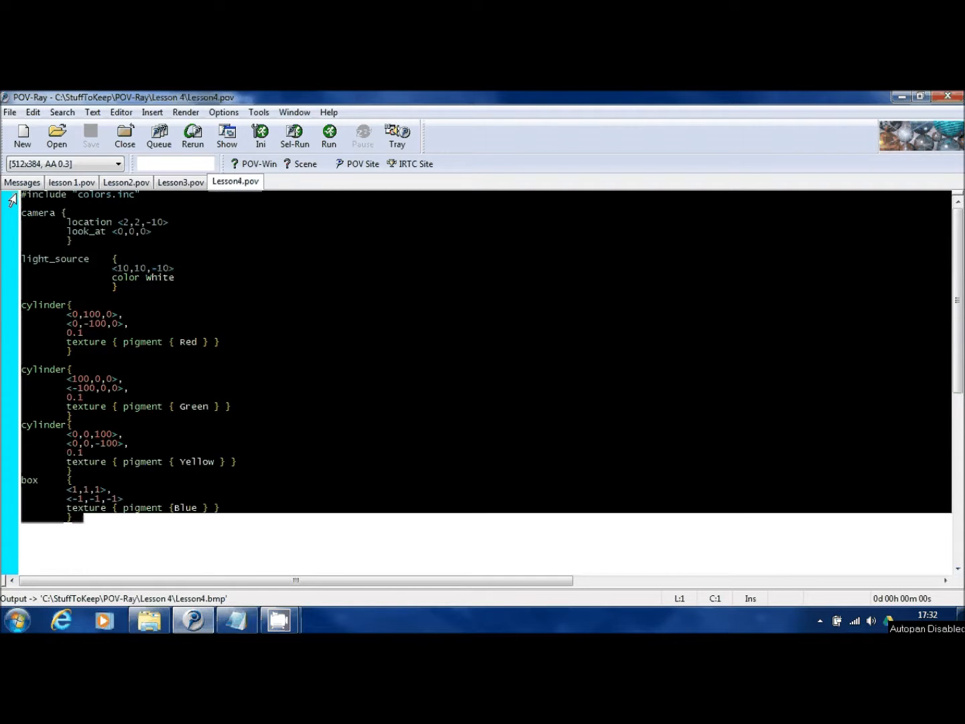
click(75, 306)
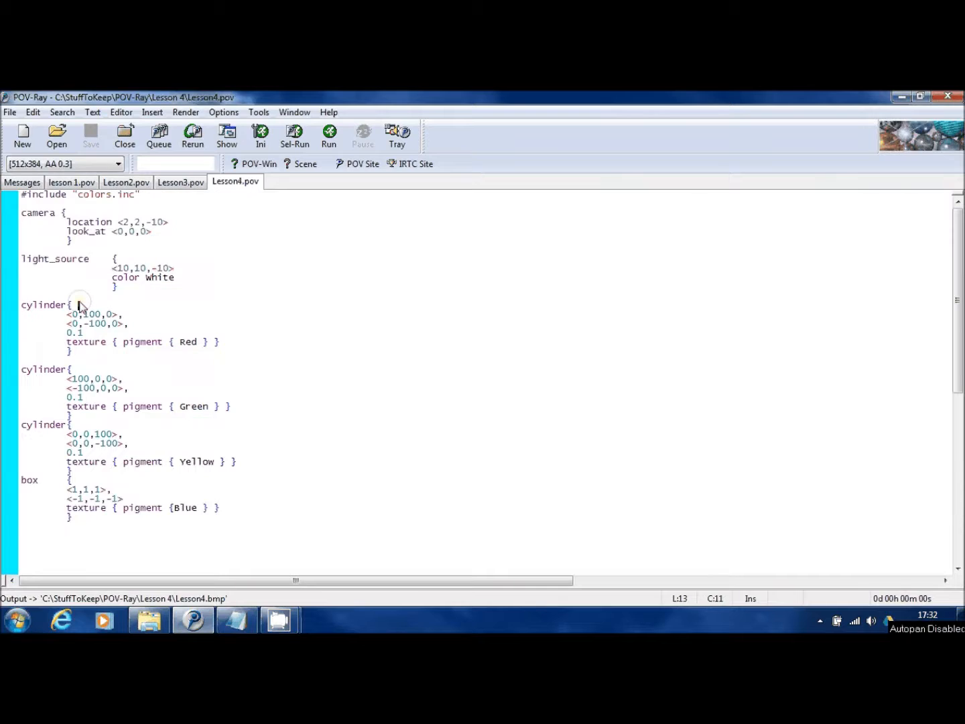
mouse_move(86, 337)
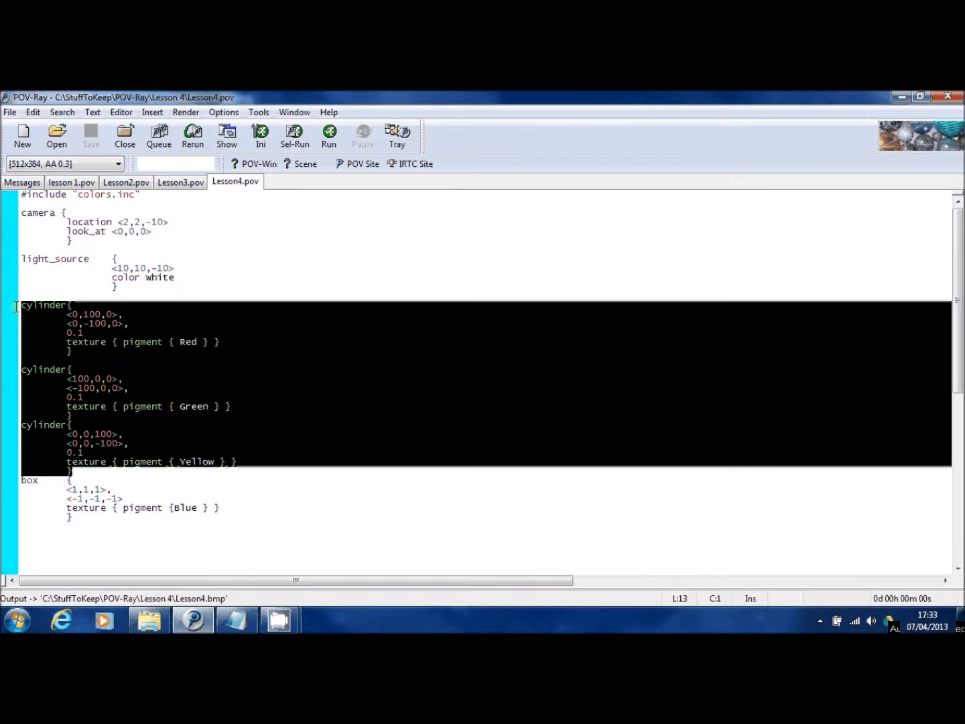
mouse_move(14, 311)
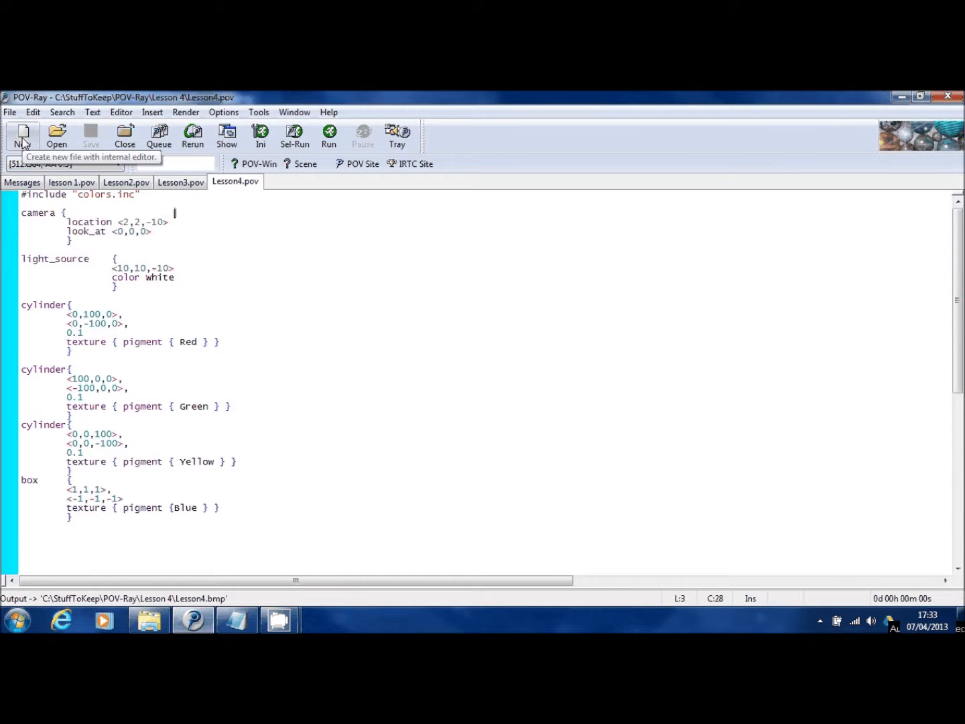
click(21, 135)
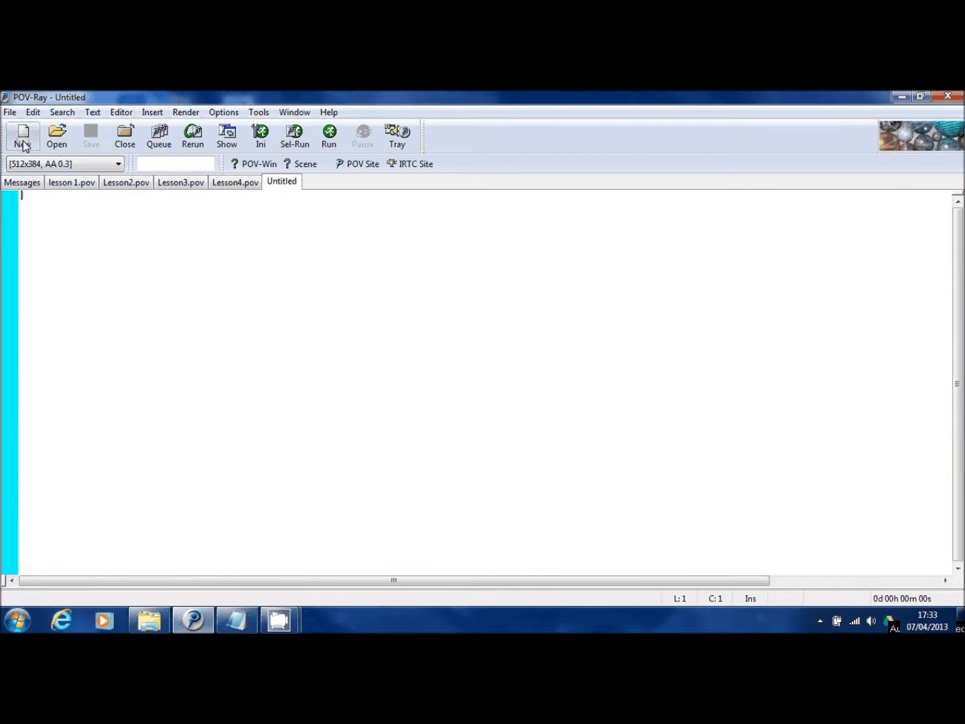
click(235, 182)
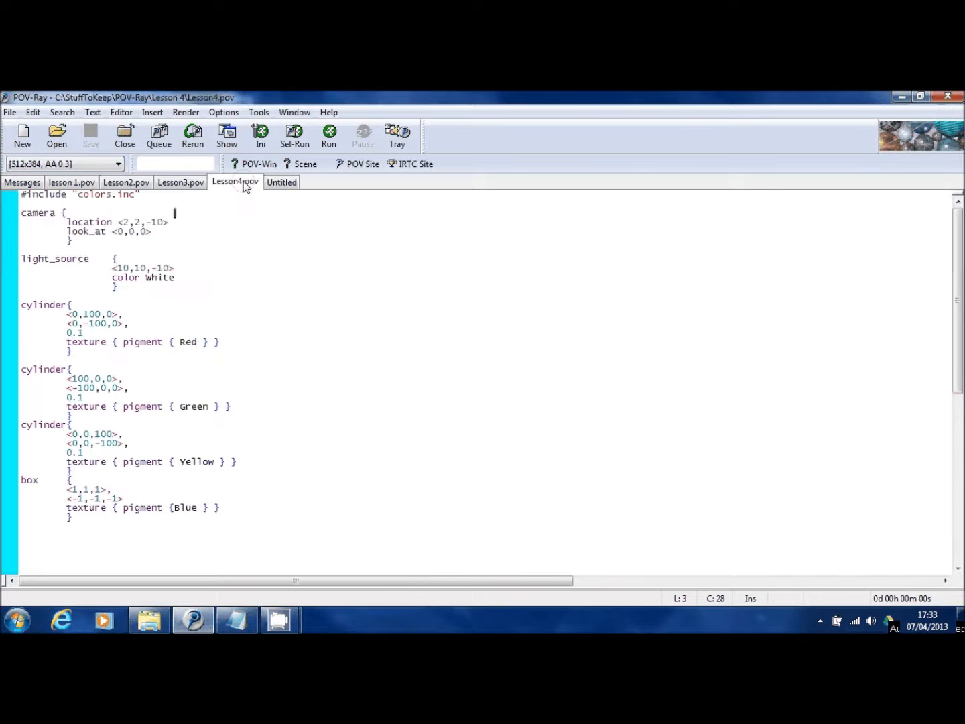
click(70, 469)
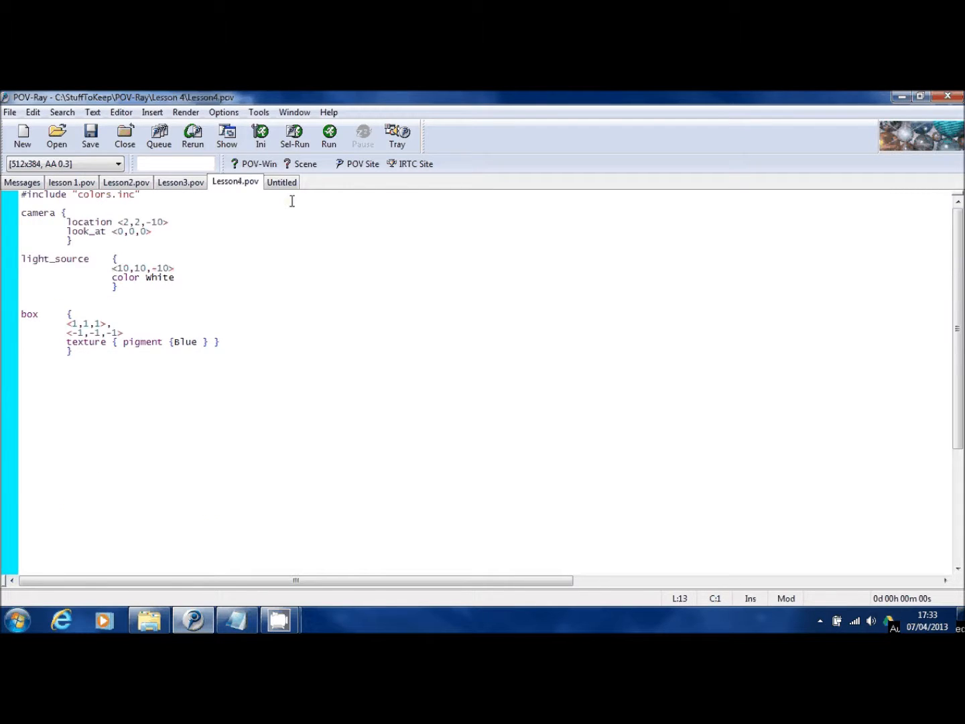
Move the cylinders into the untitled file and begin saving it
click(281, 182)
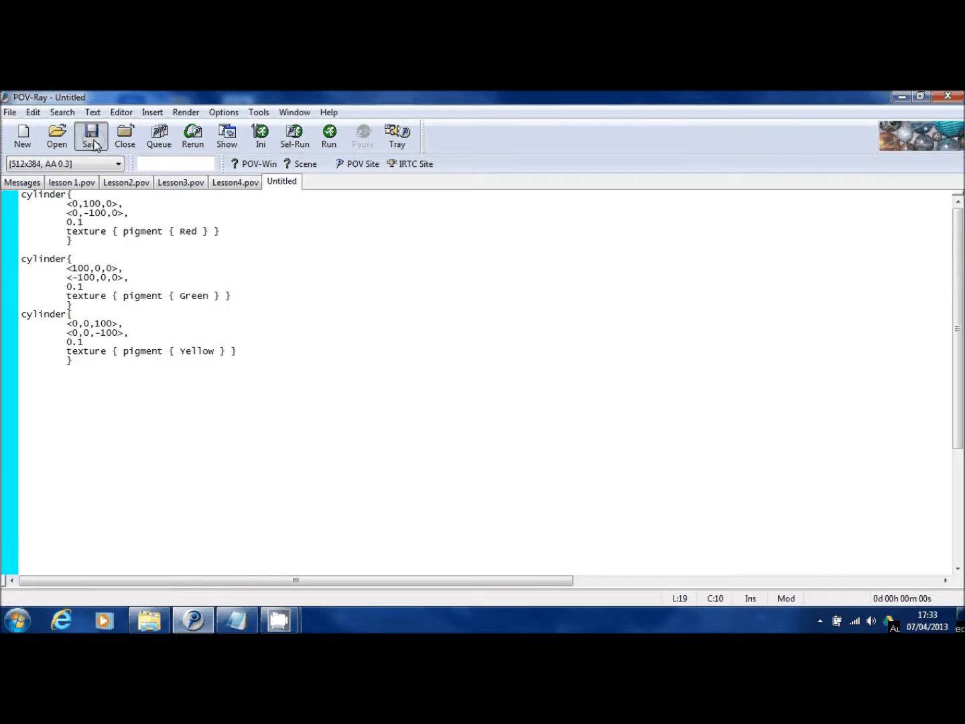
click(91, 137)
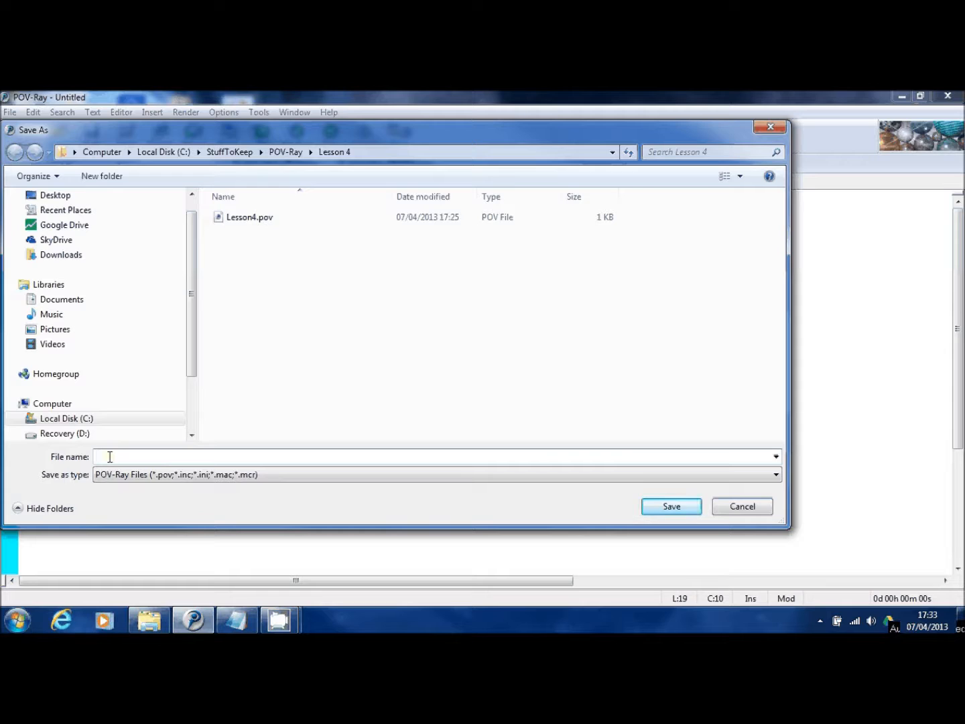
Save the cylinders file as myFirstInclude.inc in the Lesson 4 folder
text(my)
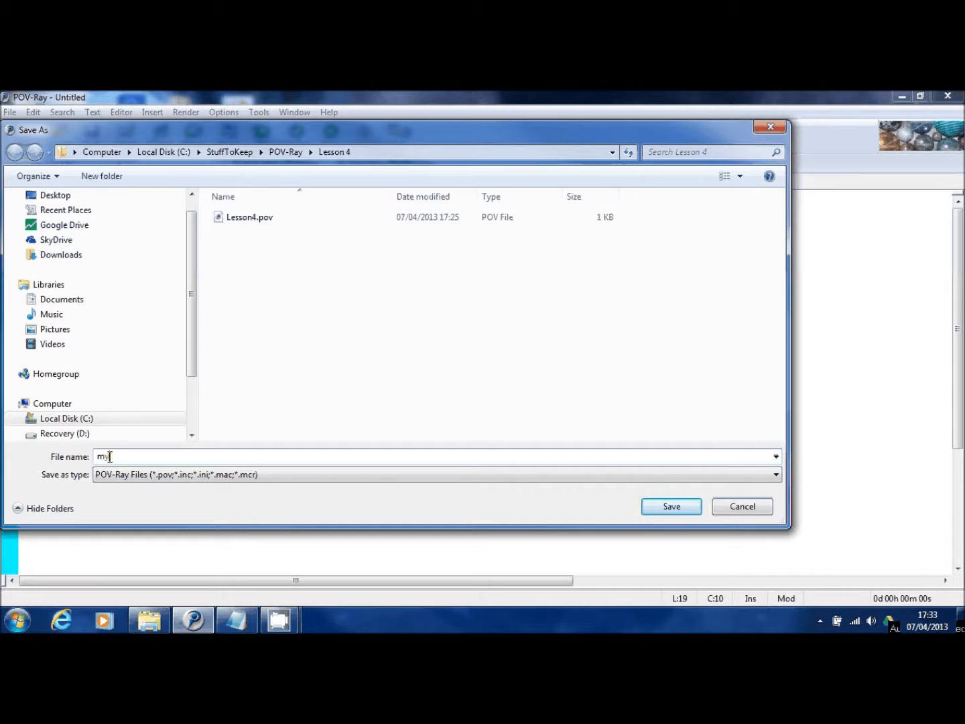
text(First)
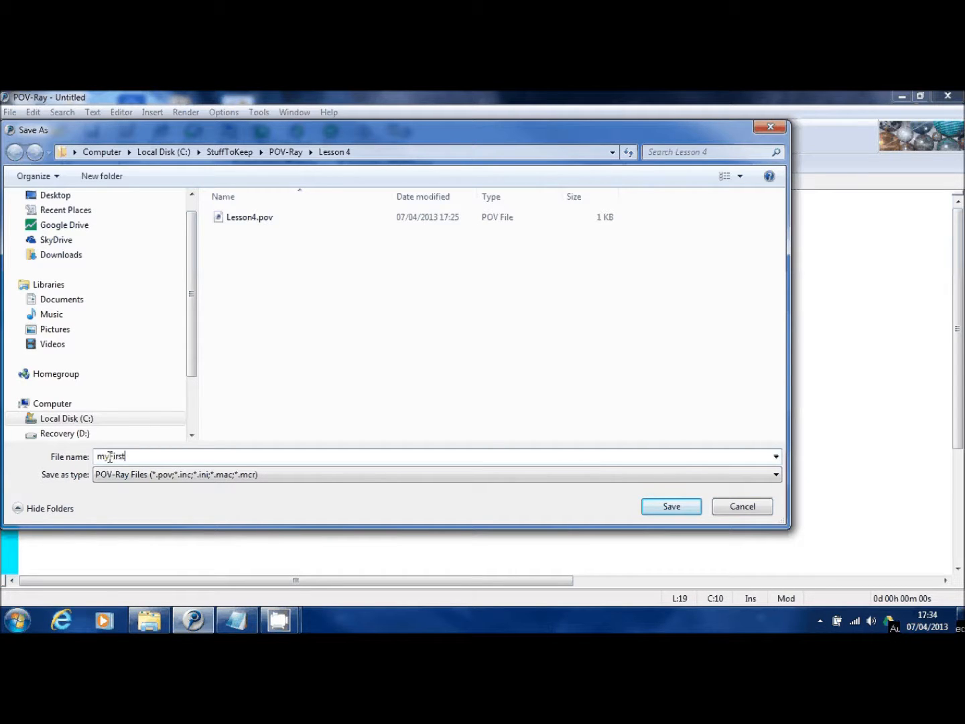
text(Include.i)
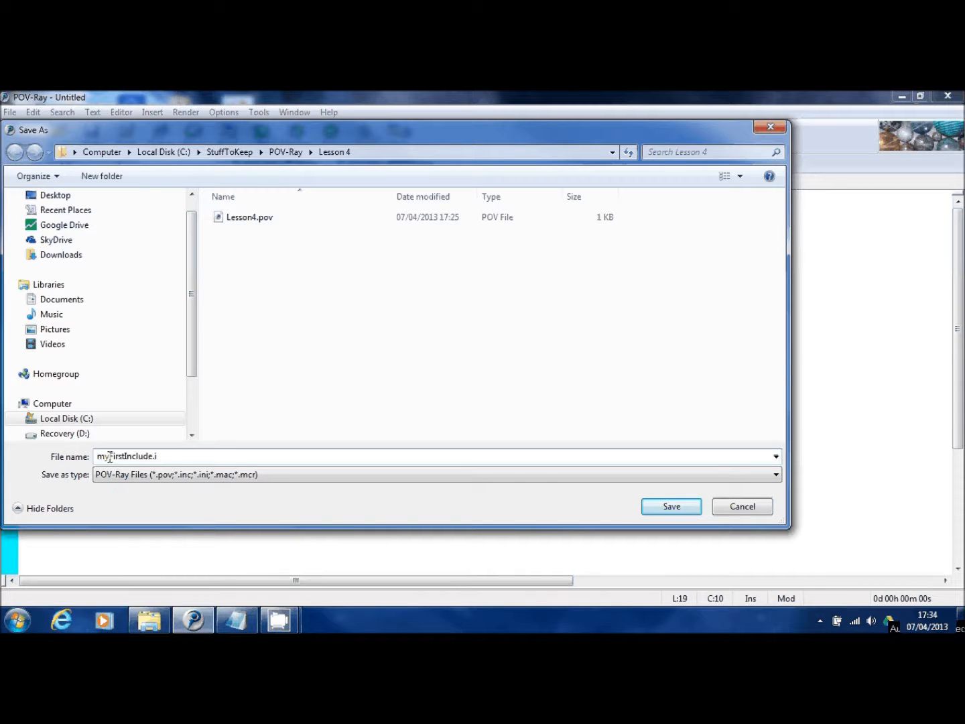
text(nc)
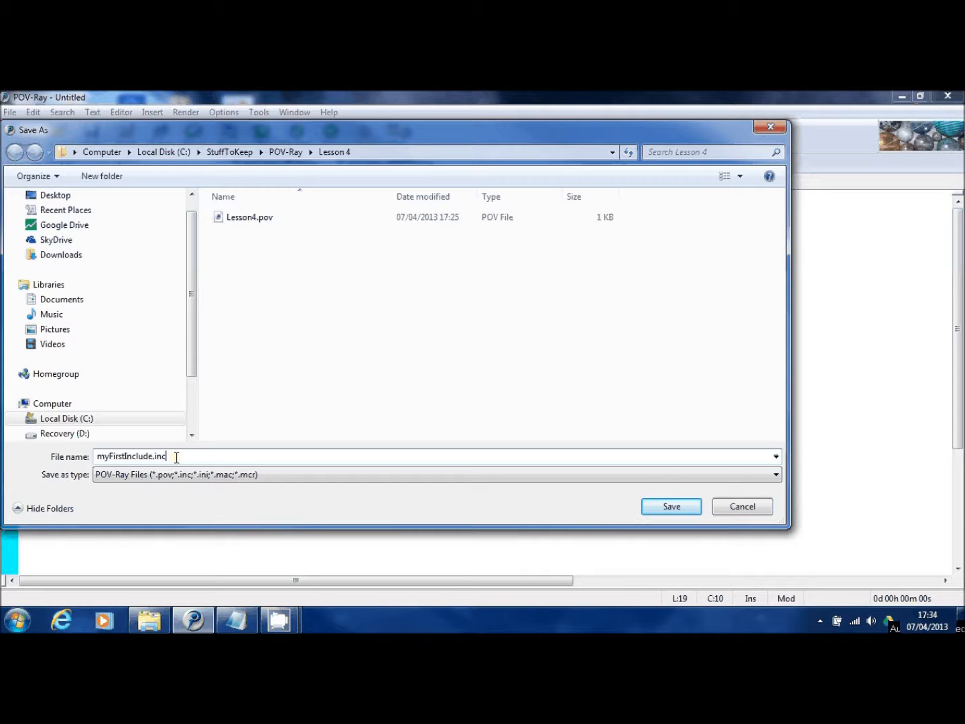
mouse_move(533, 497)
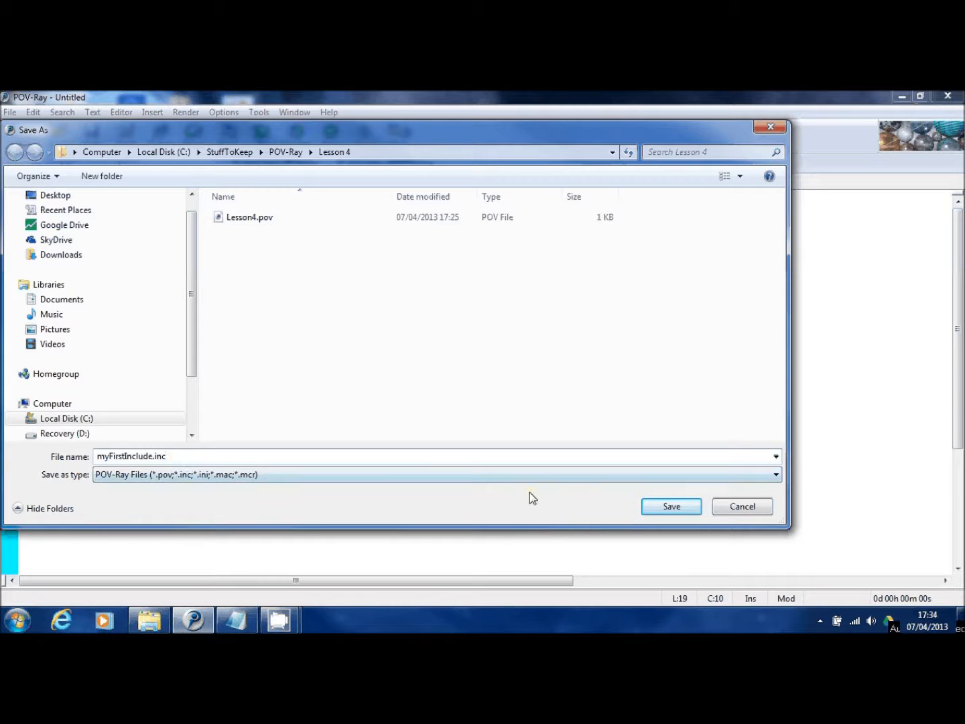
click(670, 507)
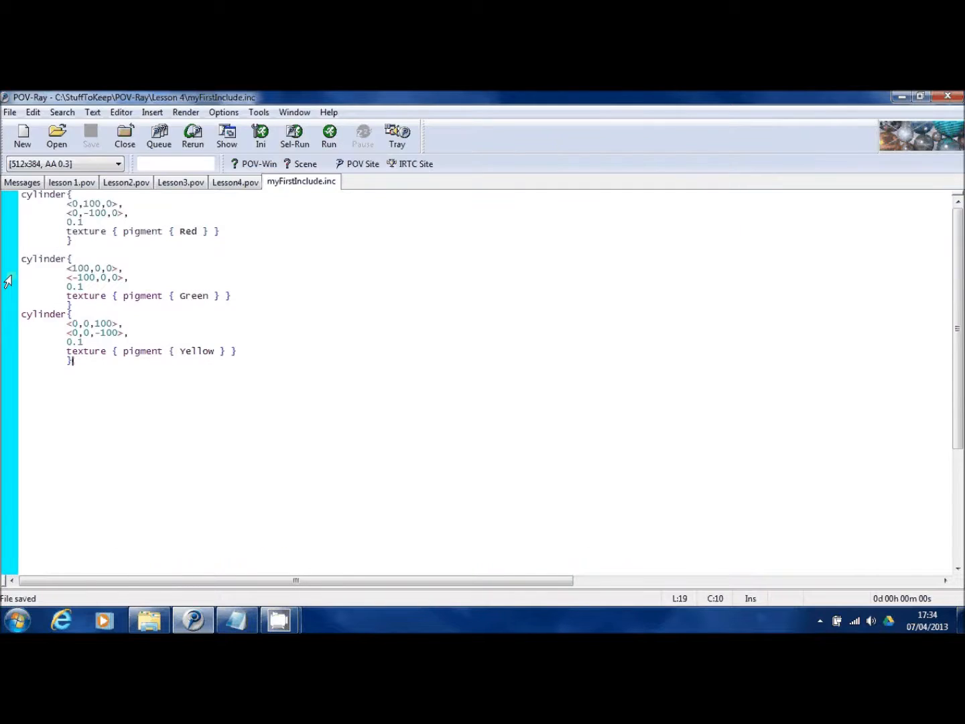
mouse_move(231, 188)
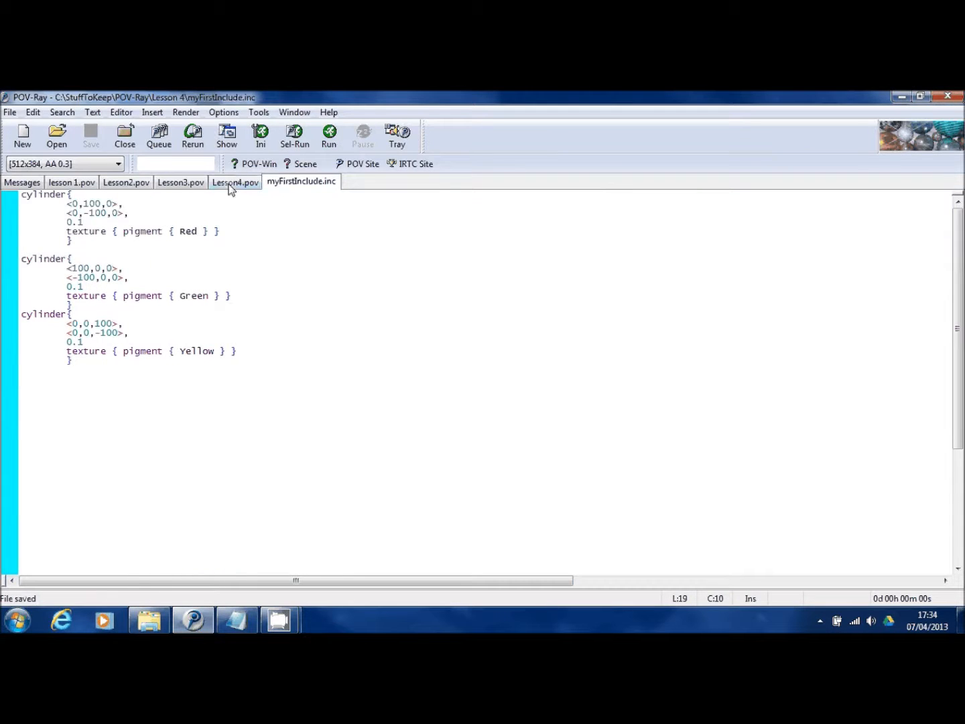
Add #include "myFirstInclude.inc" to Lesson4.pov below the colors.inc include
click(236, 182)
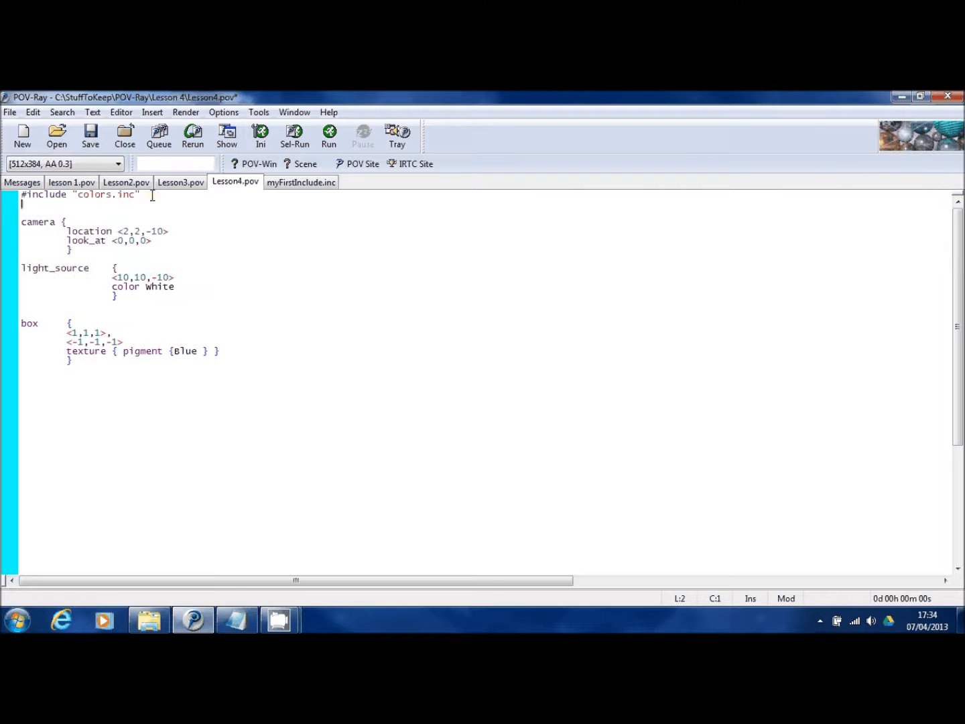
text(#in)
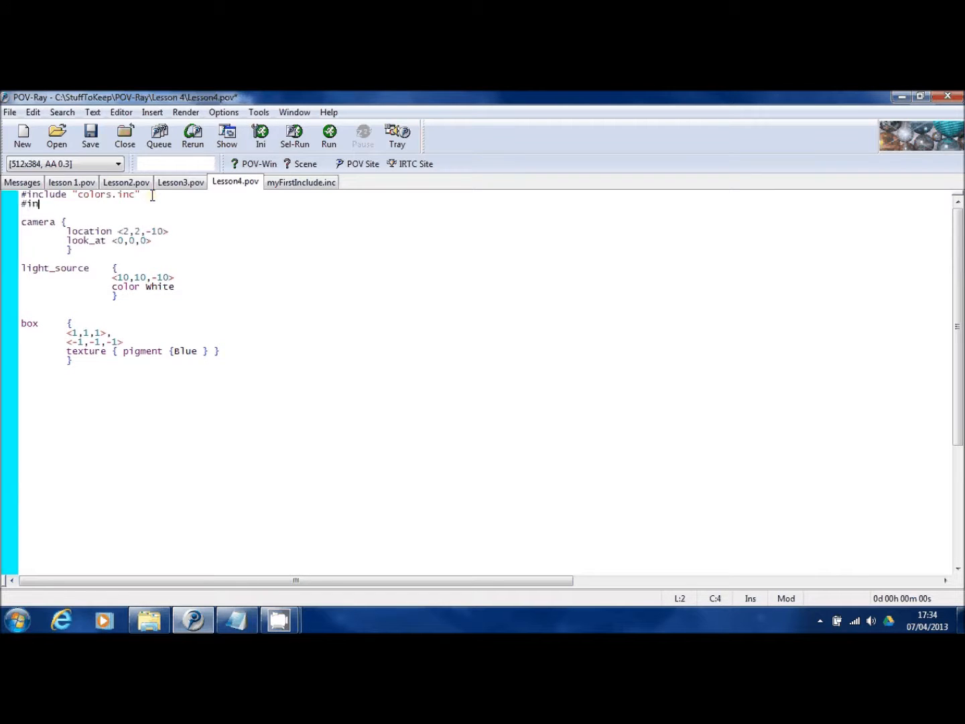
text(clude ")
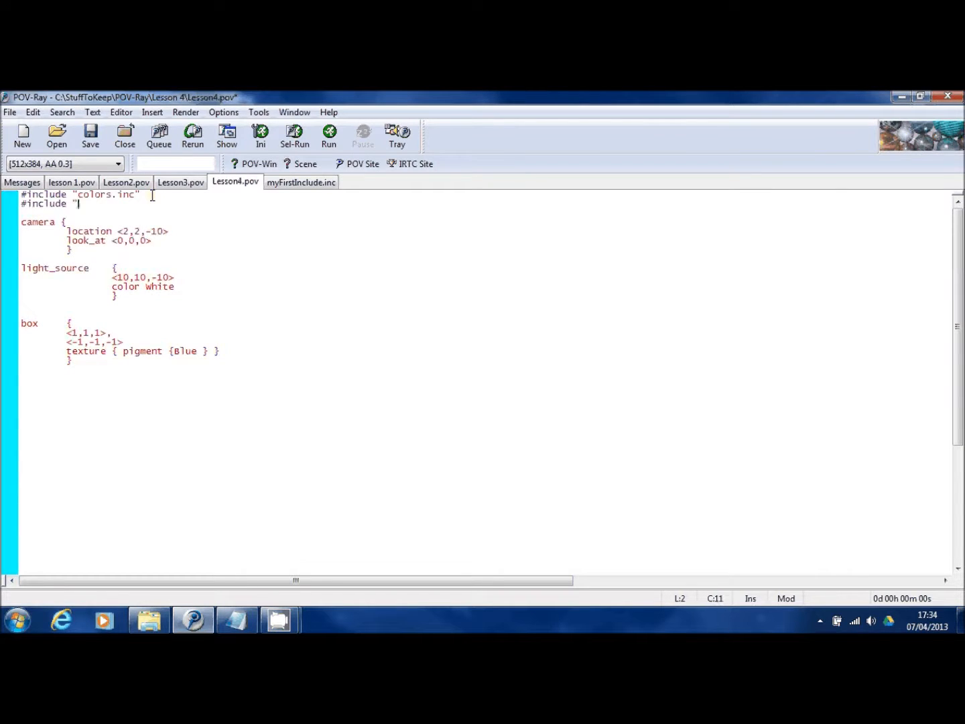
text(myFir)
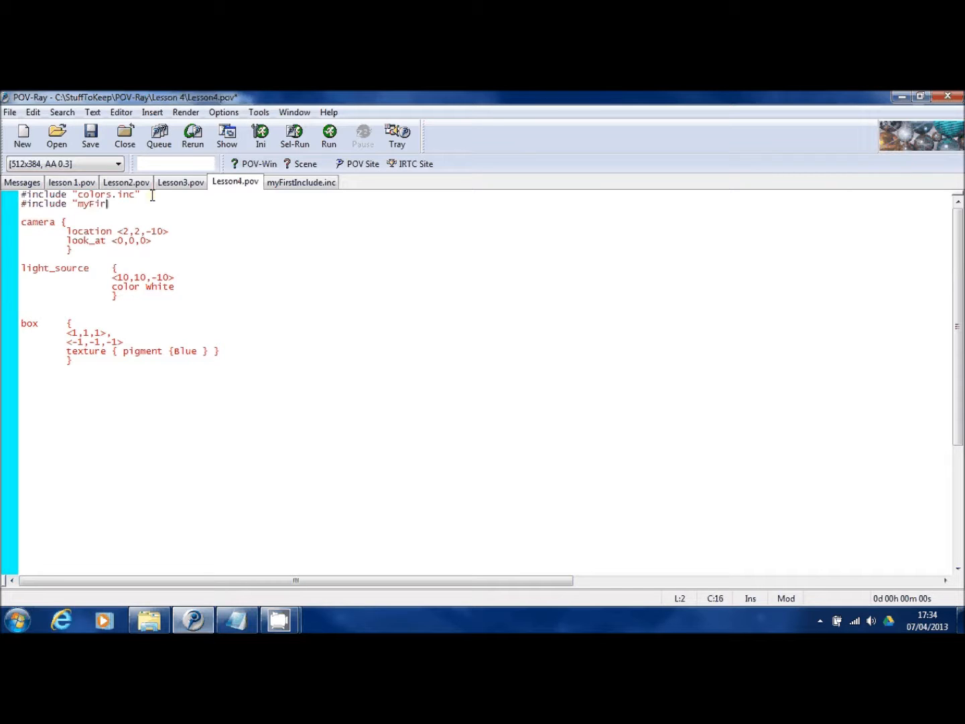
text(stInclude)
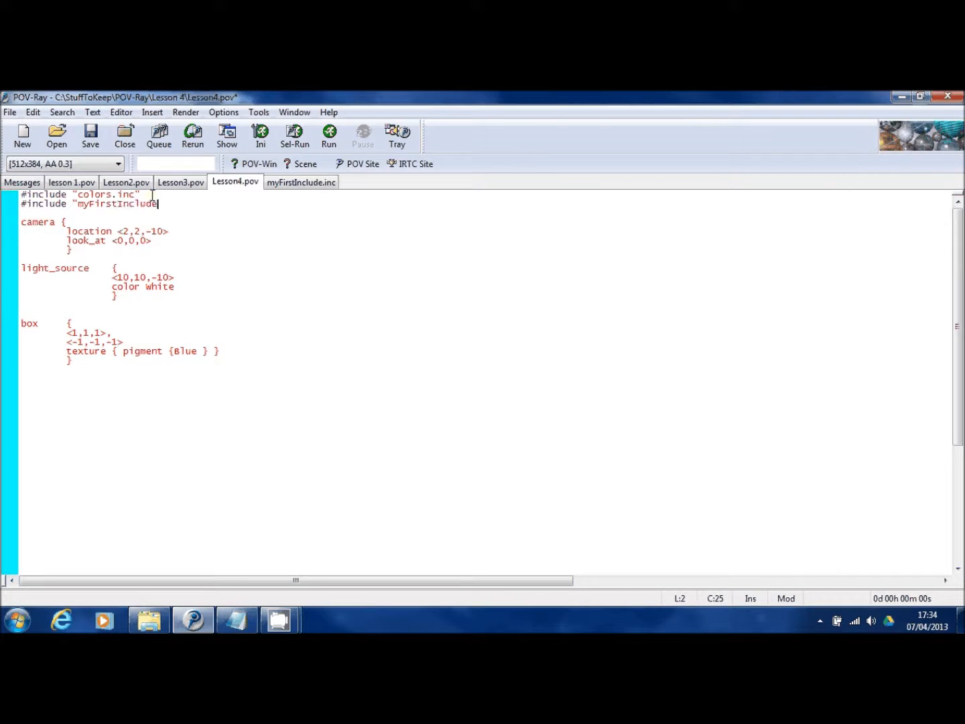
text(.)
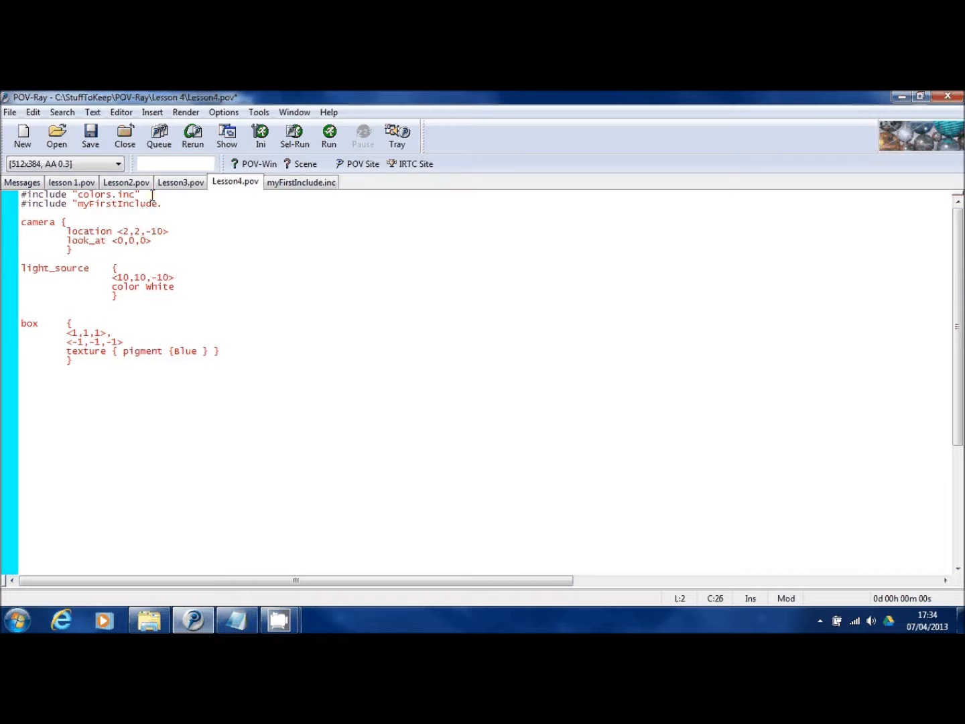
text(inc")
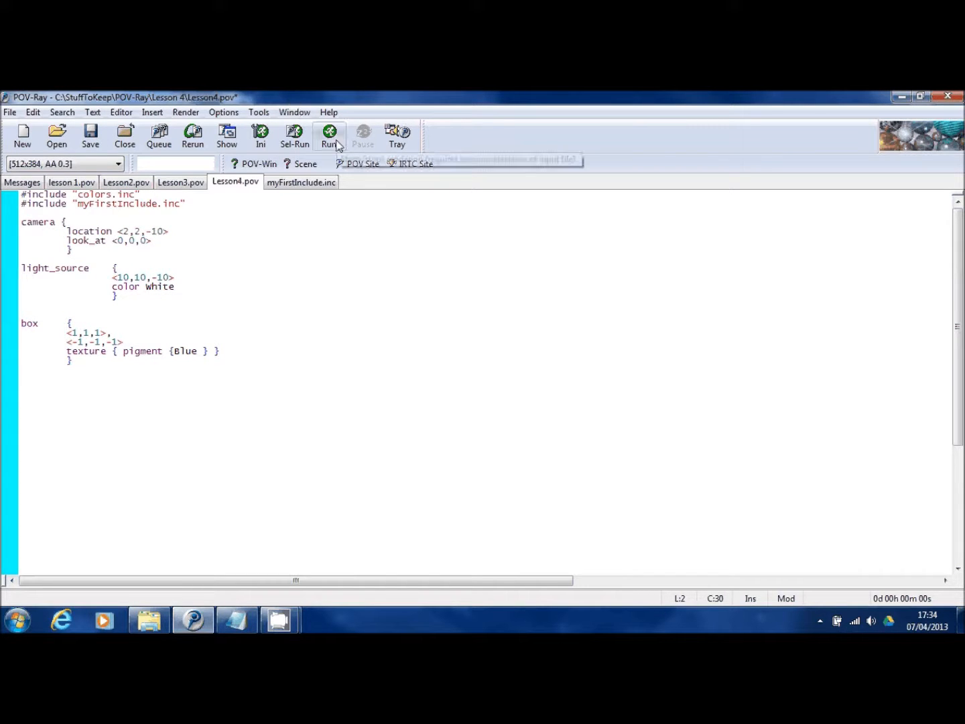
Render Lesson4.pov showing the blue box on the coloured axes, then select the box block
click(330, 134)
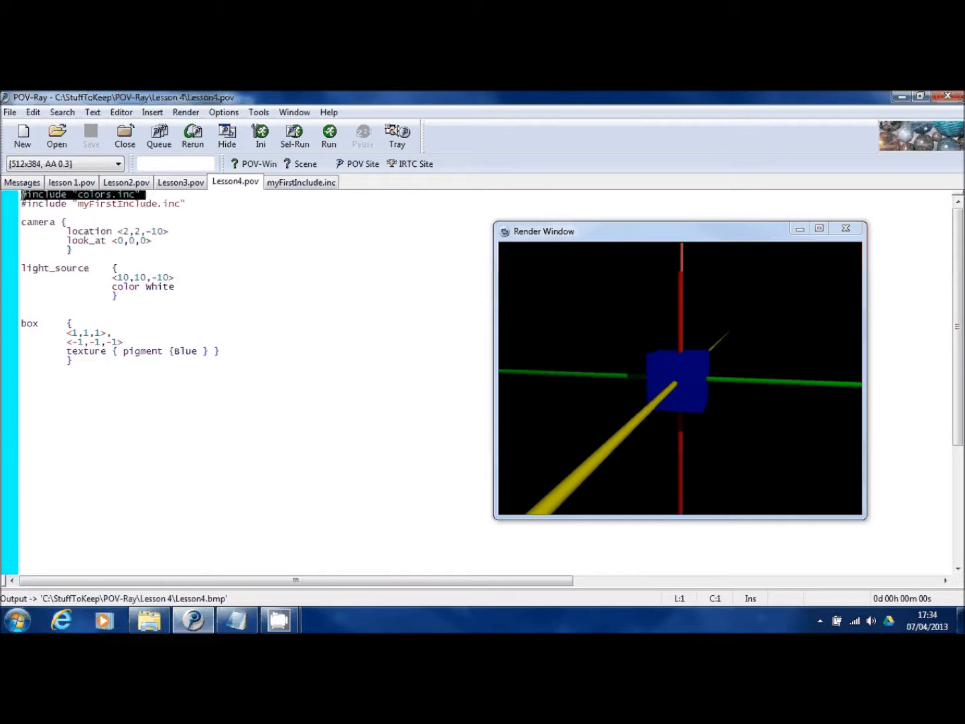
click(107, 204)
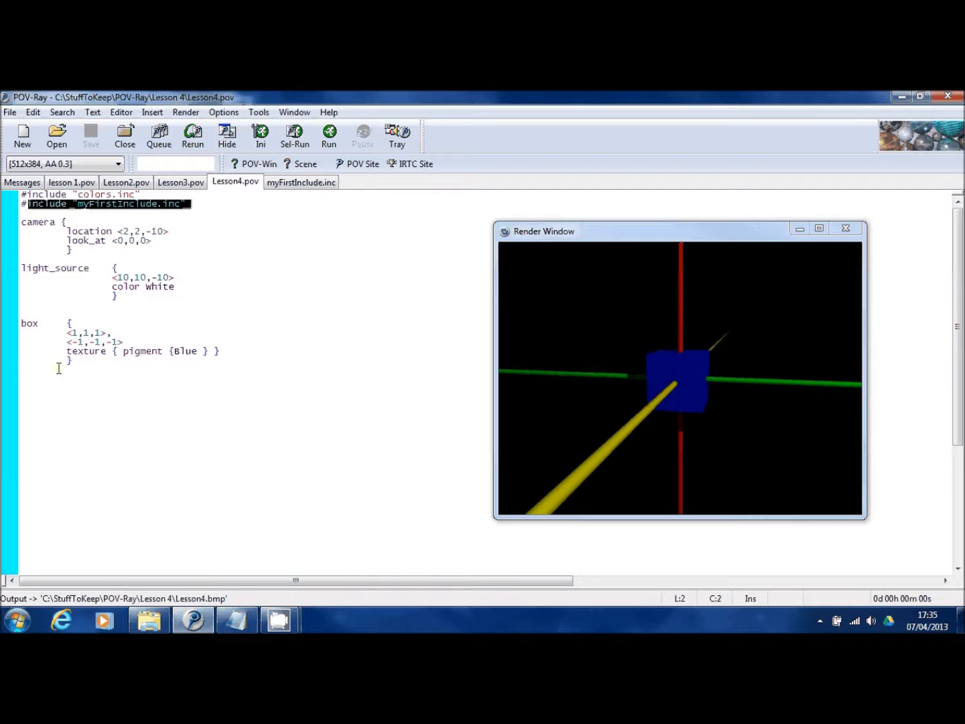
click(16, 222)
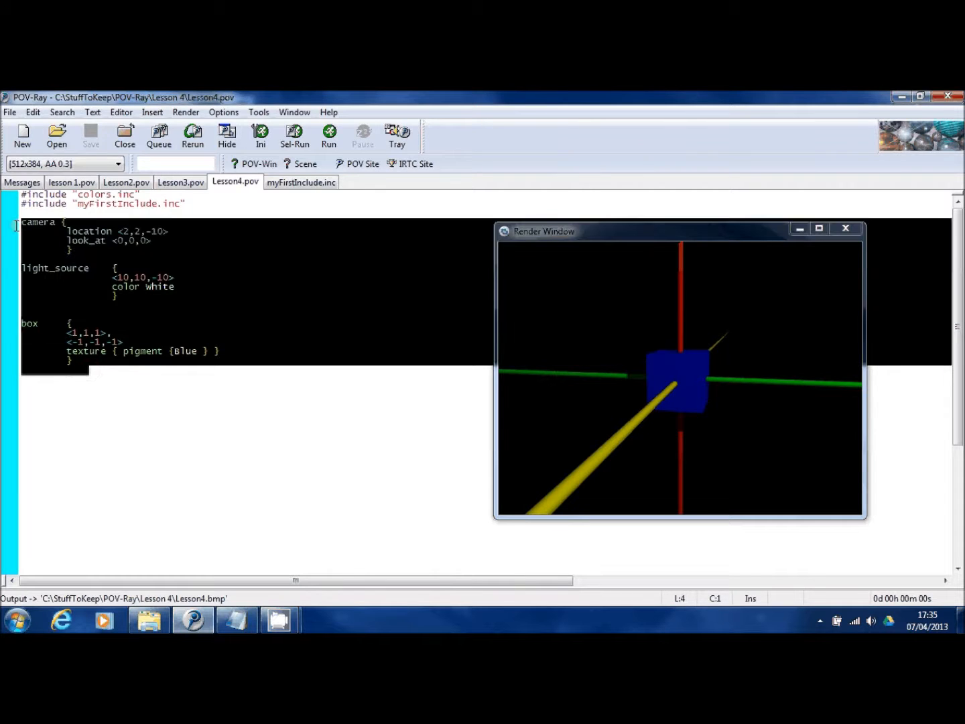
mouse_move(73, 368)
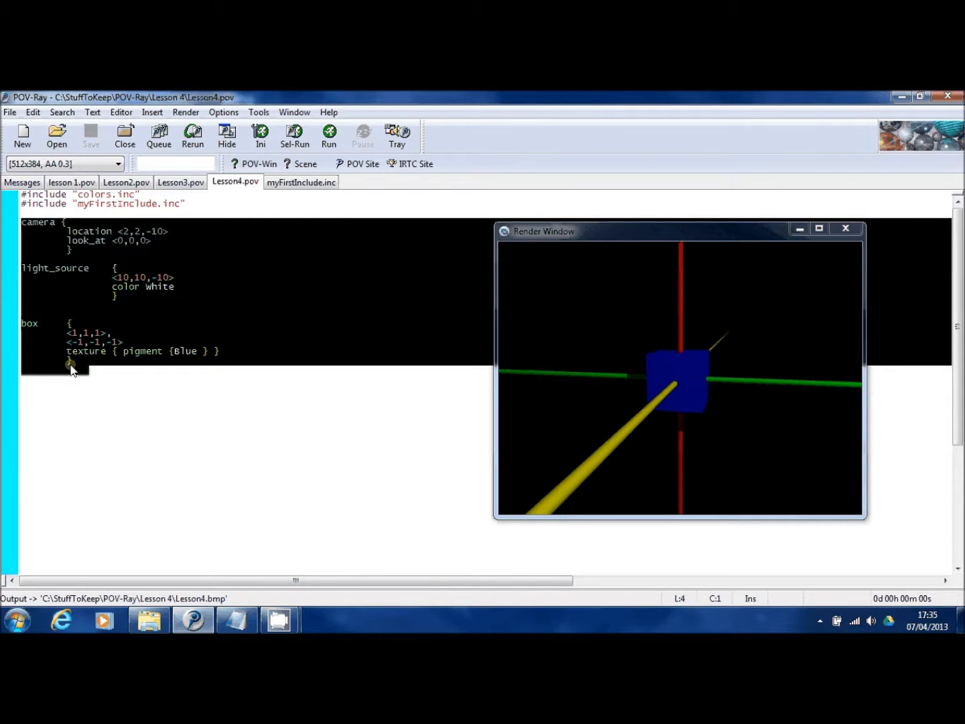
mouse_move(72, 381)
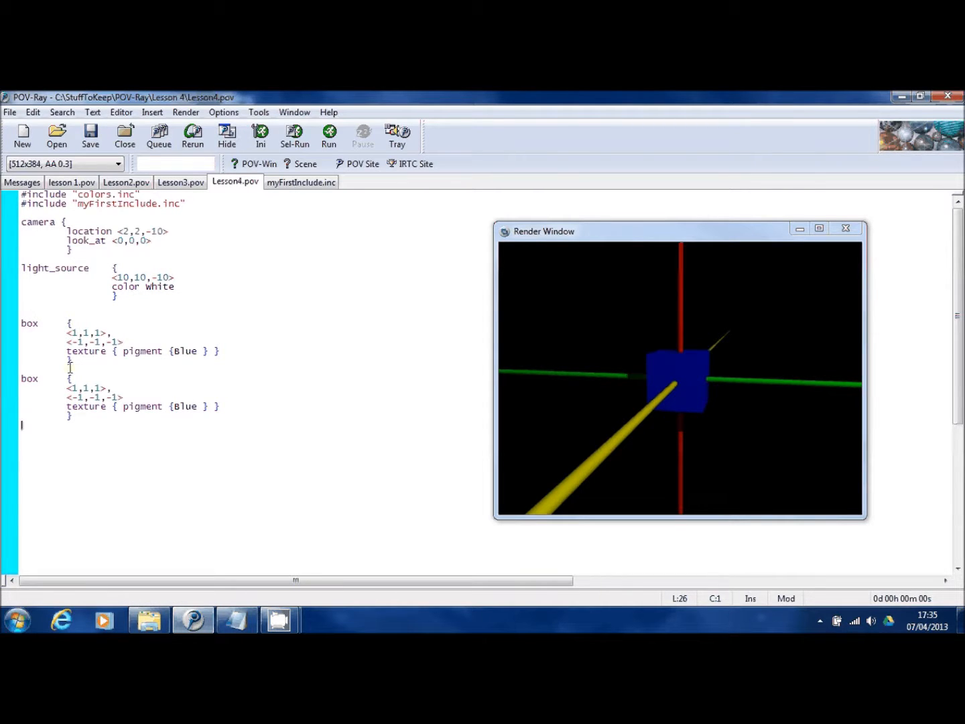
Render the scene with the second identical blue box pasted below the first
click(330, 137)
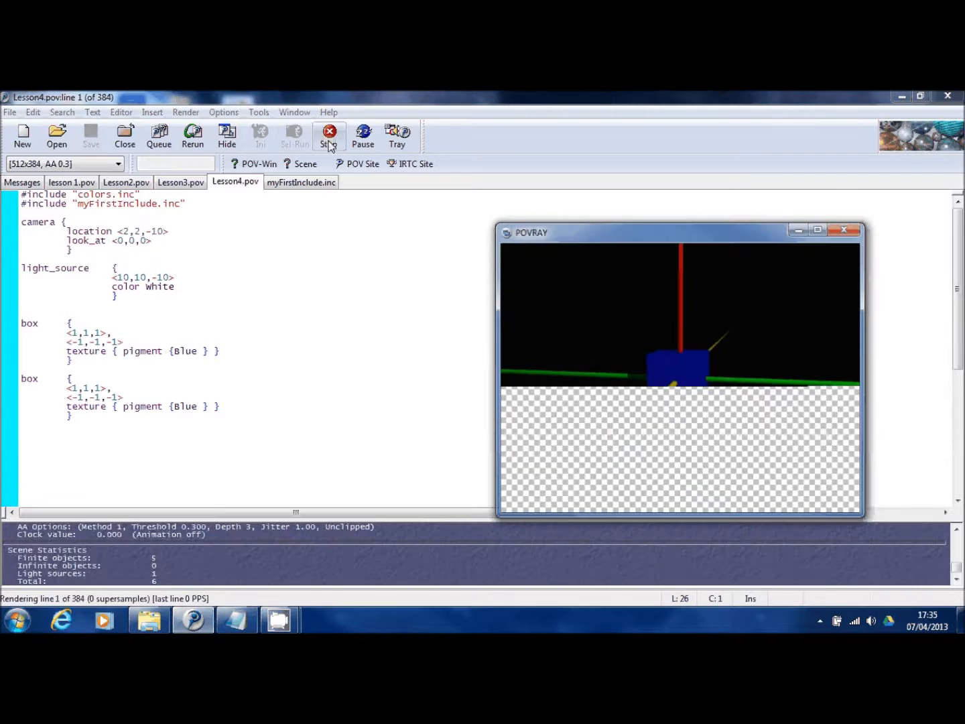
click(330, 136)
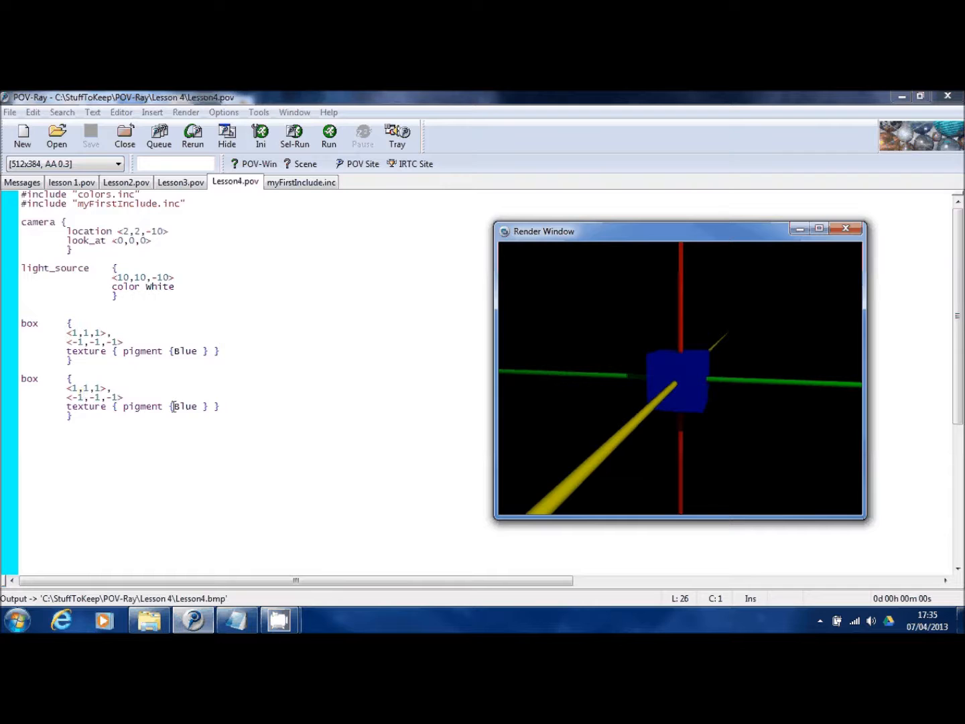
Add translate <-3,0,0> to the second box and render the result
click(225, 406)
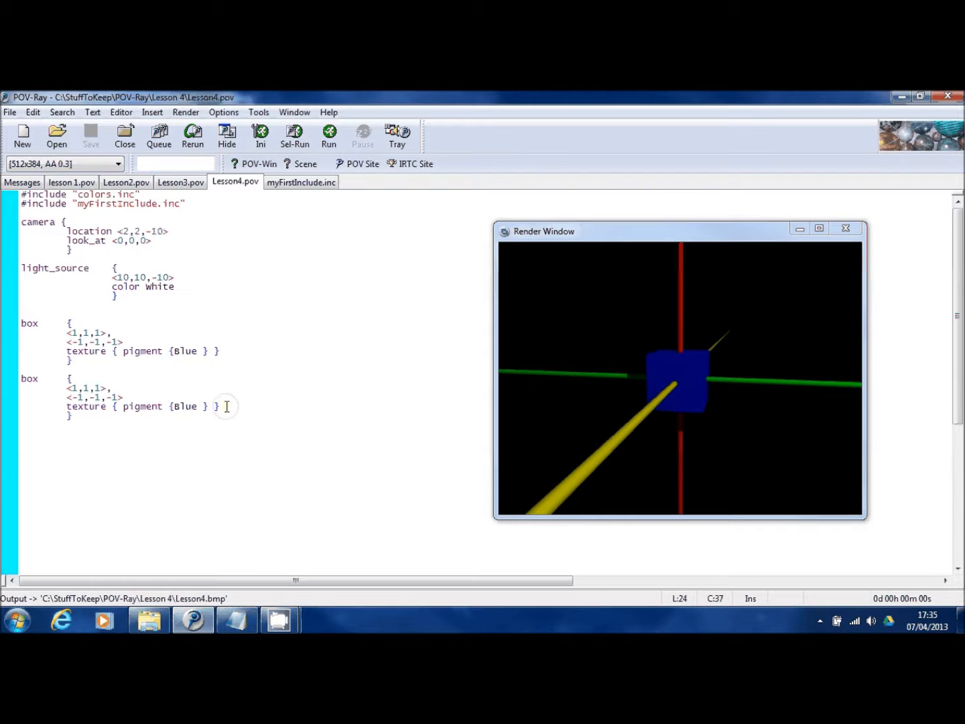
key(Return)
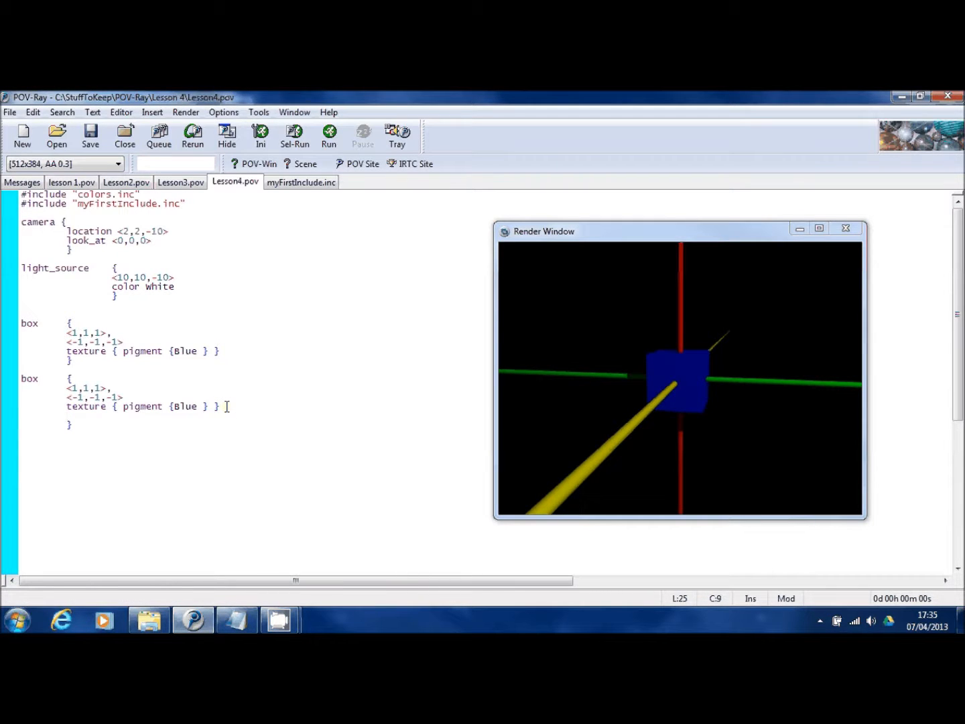
text(translat)
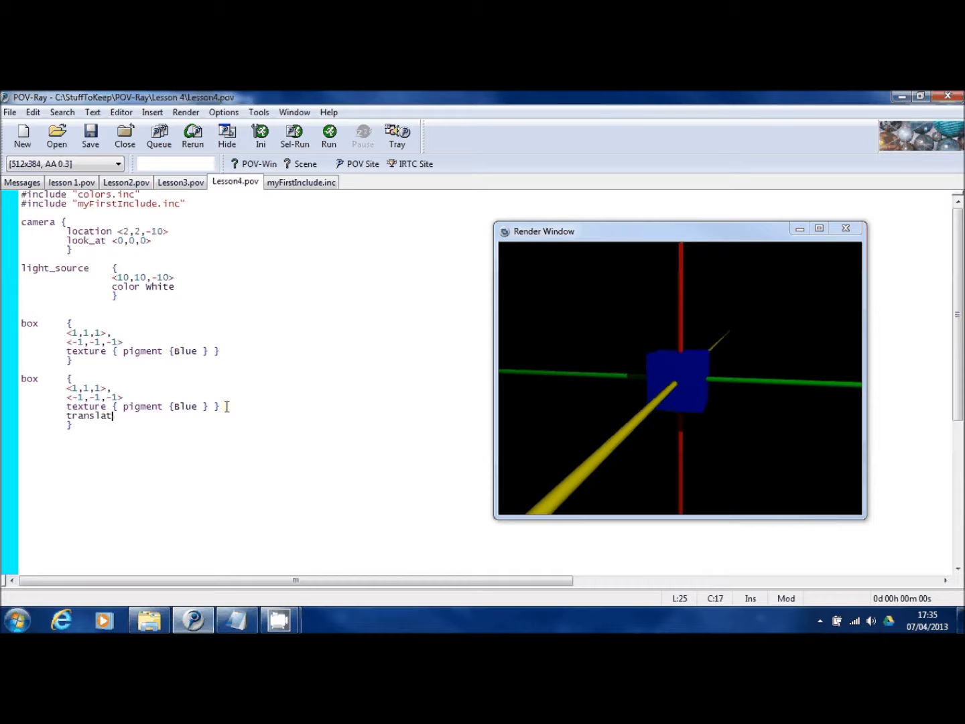
text(e <0,0,0)
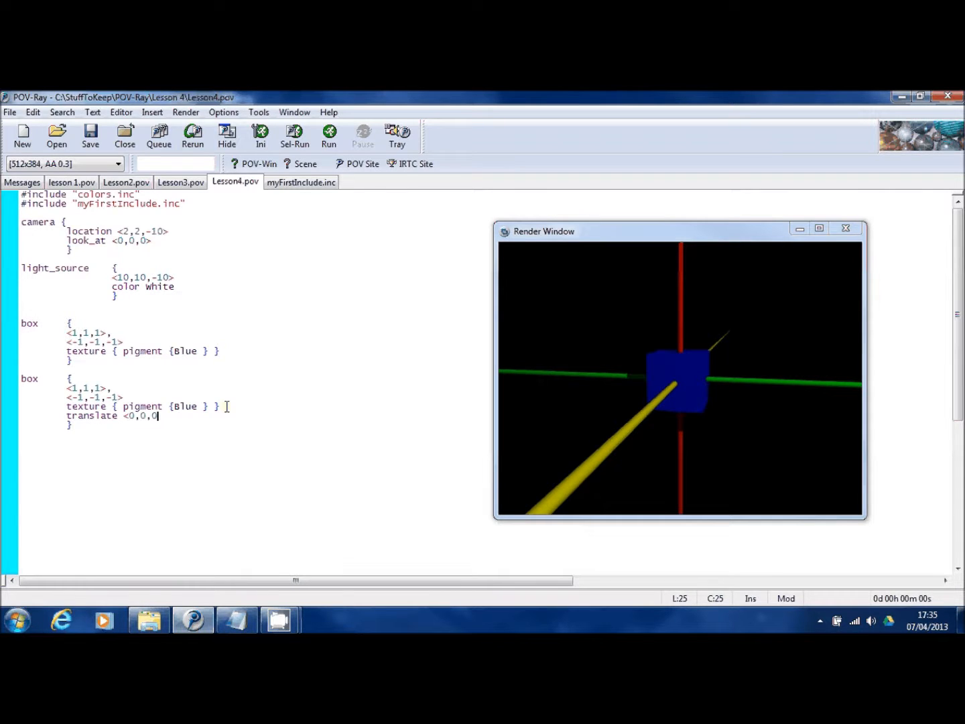
text(>)
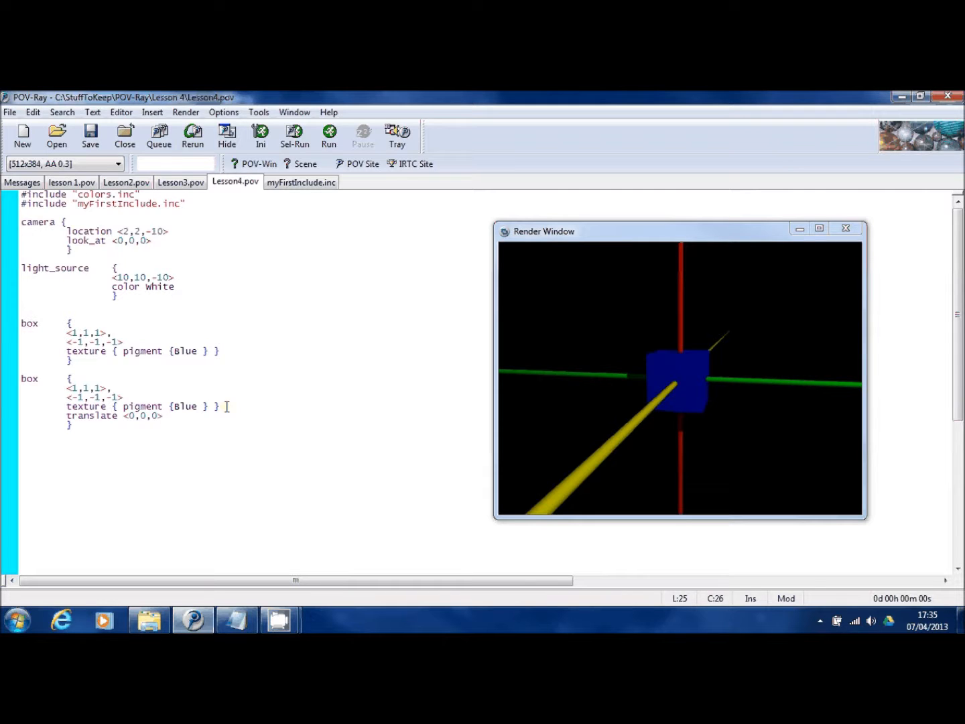
click(163, 416)
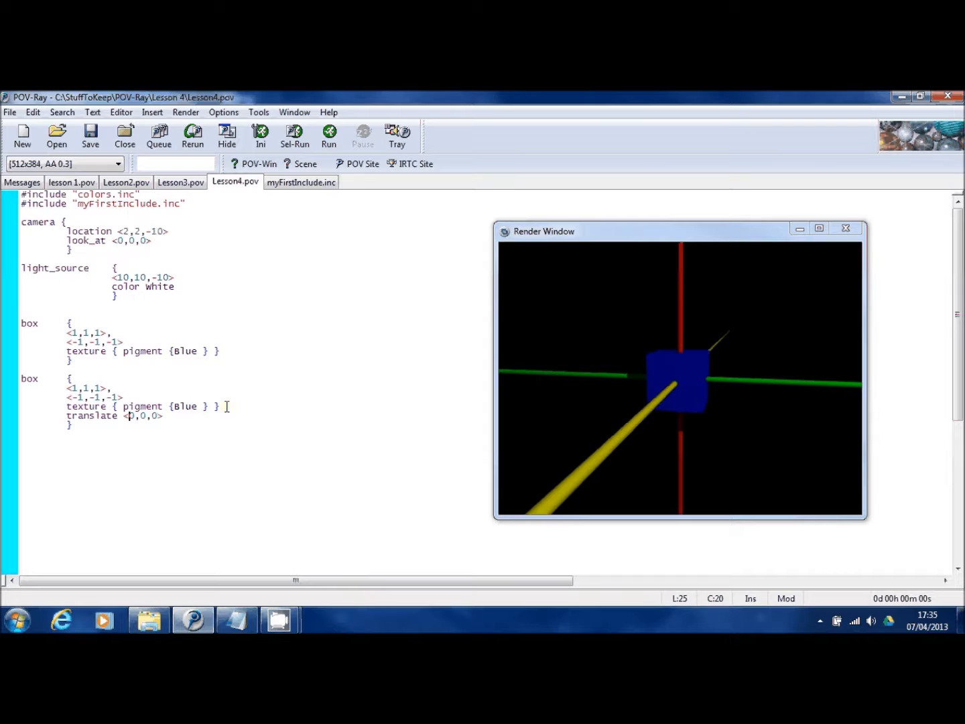
text(-3)
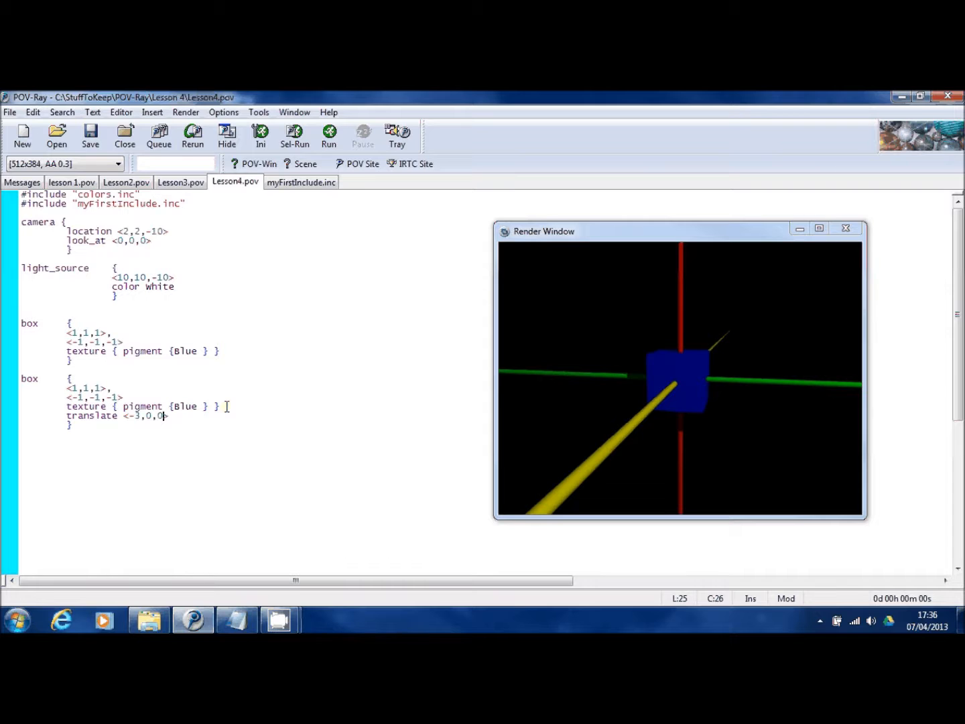
click(330, 137)
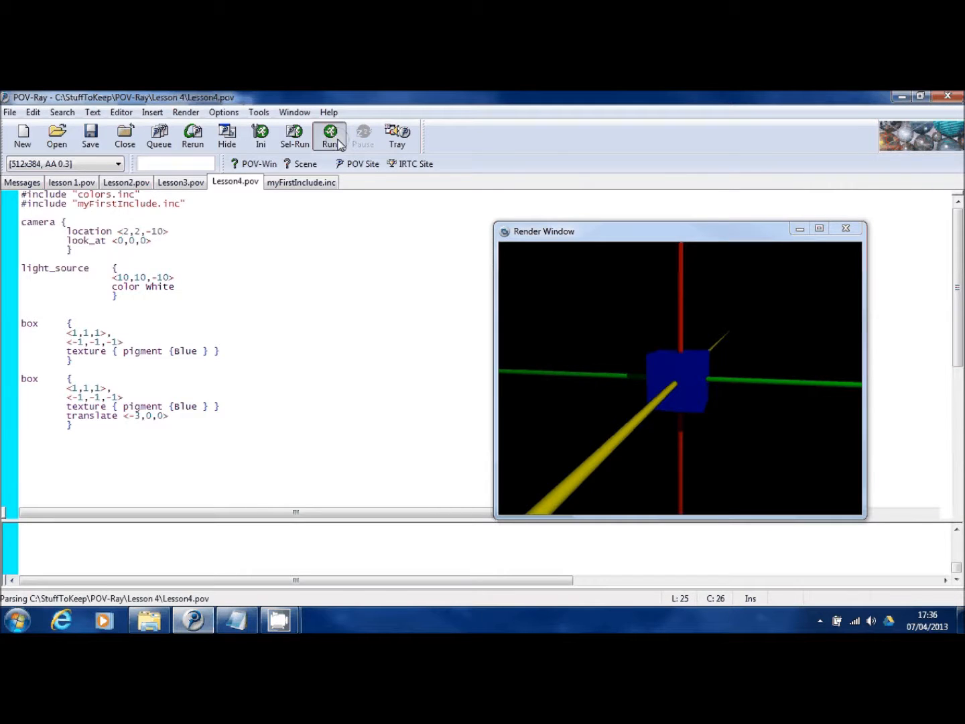
Let the two-box render finish and start an empty line inside the first box
click(330, 137)
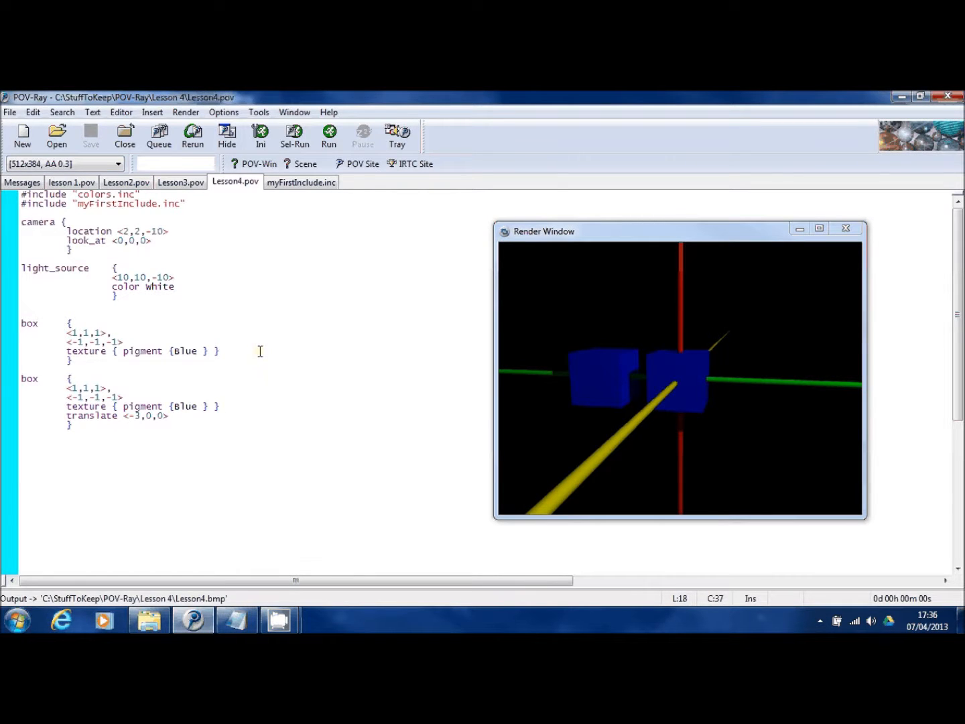
key(enter)
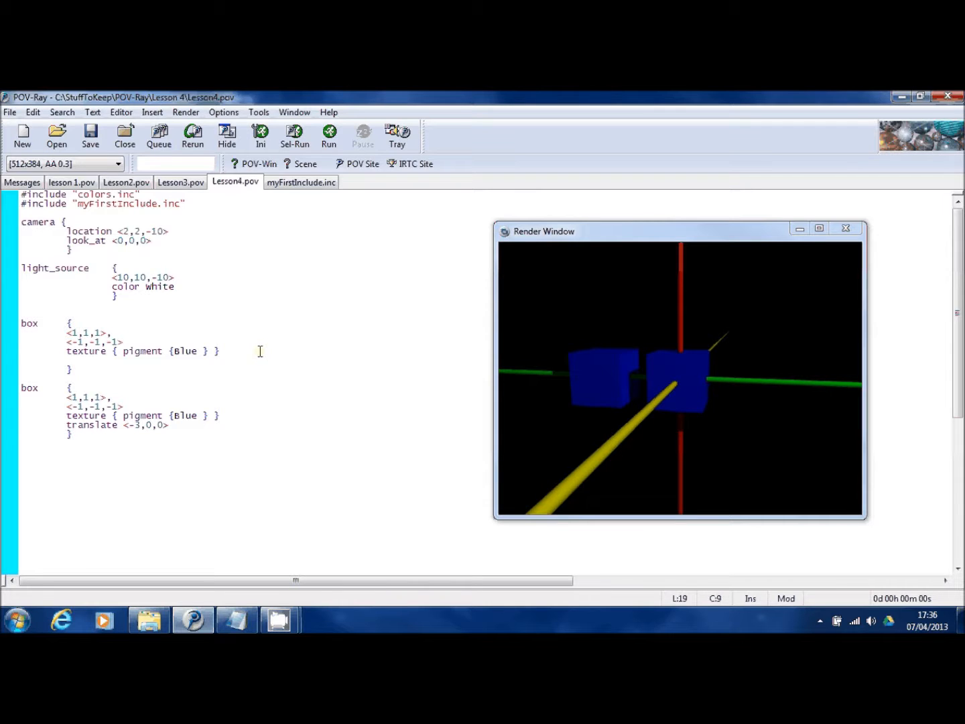
Give the first box rotate <0,-35,0> and render the rotated box beside the second
text(rotate)
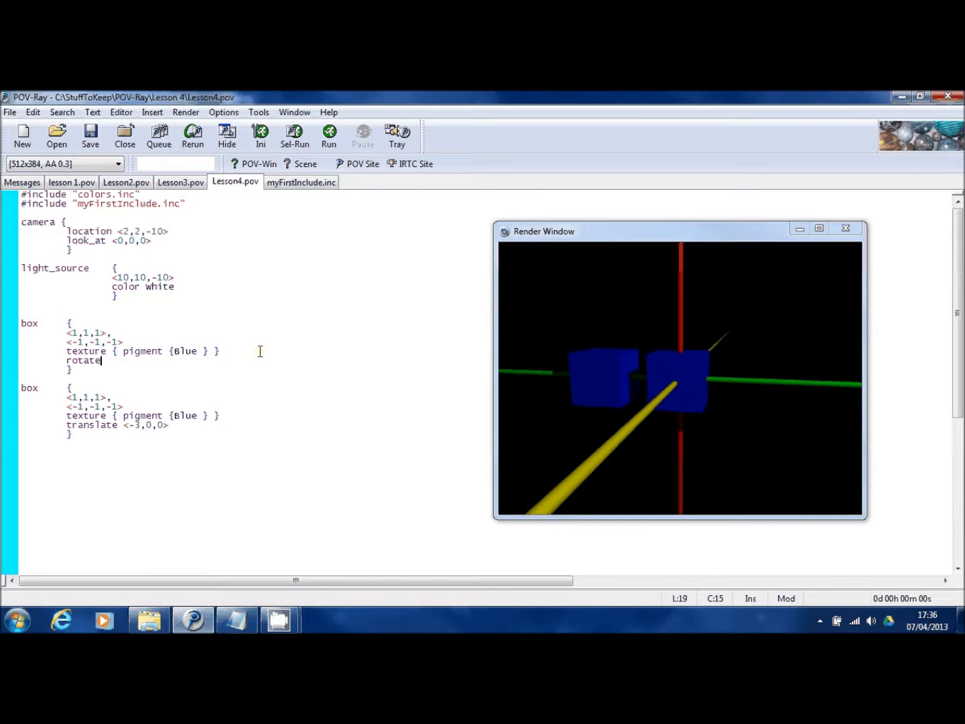
text(<)
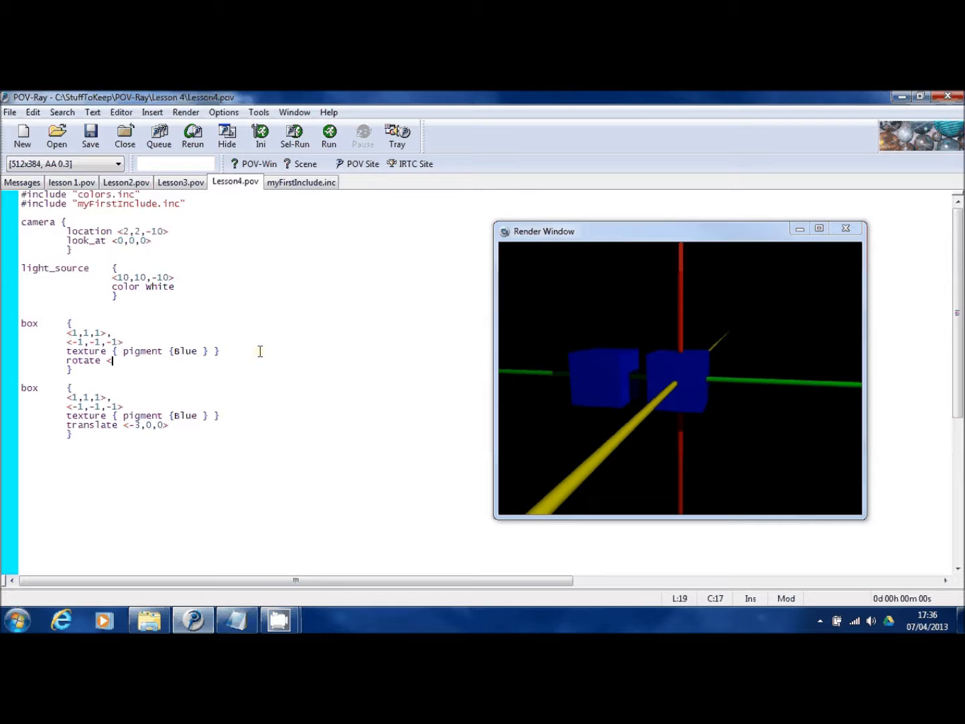
text(0,0,0>)
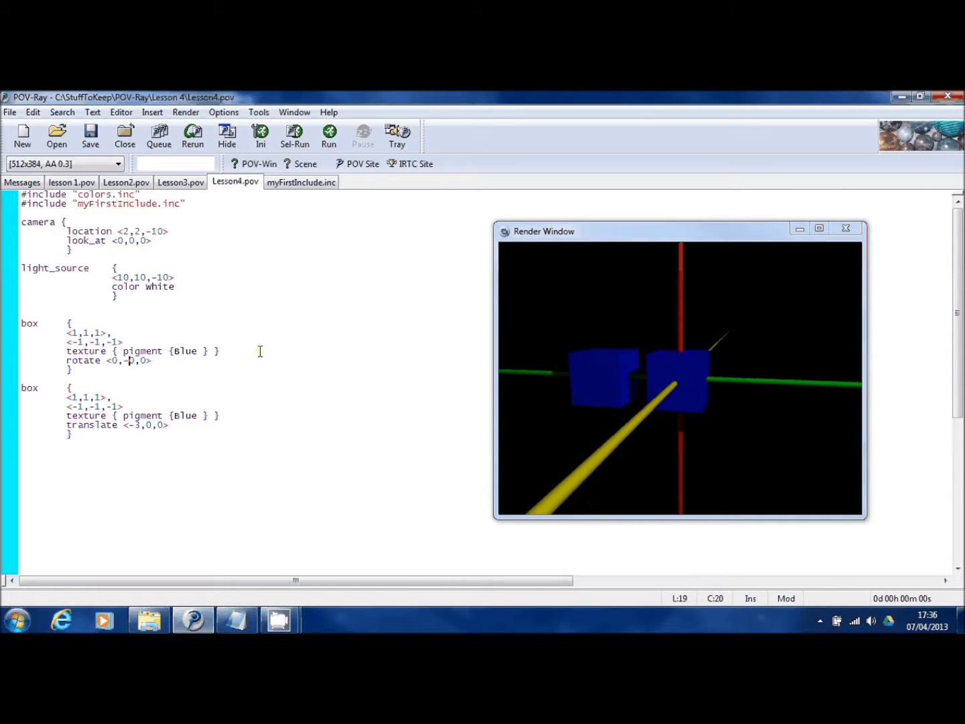
text(350)
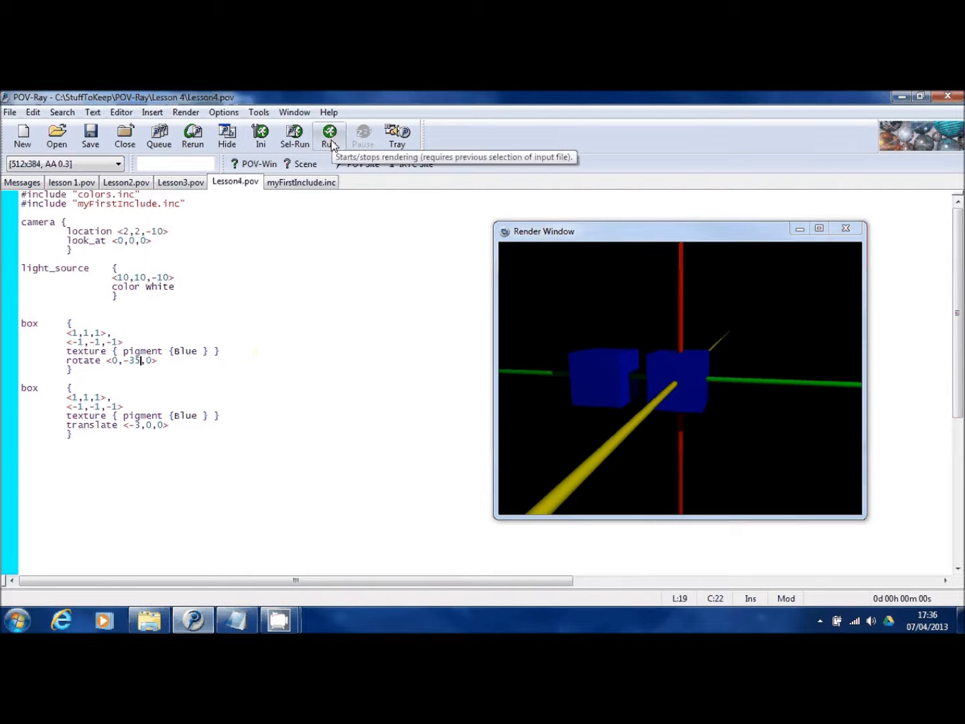
click(329, 134)
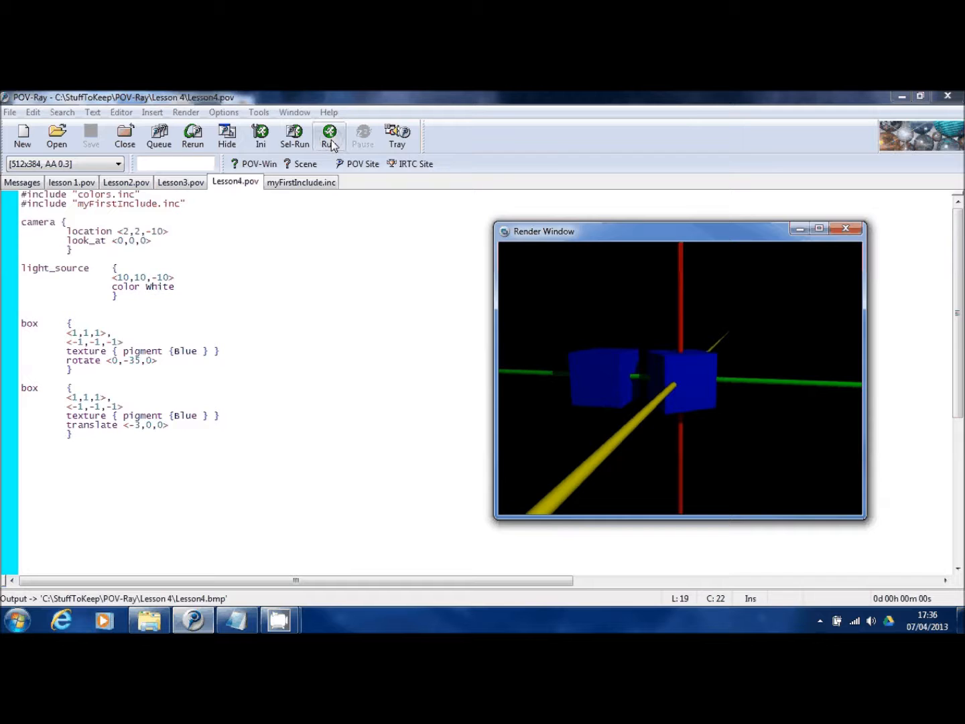
mouse_move(265, 266)
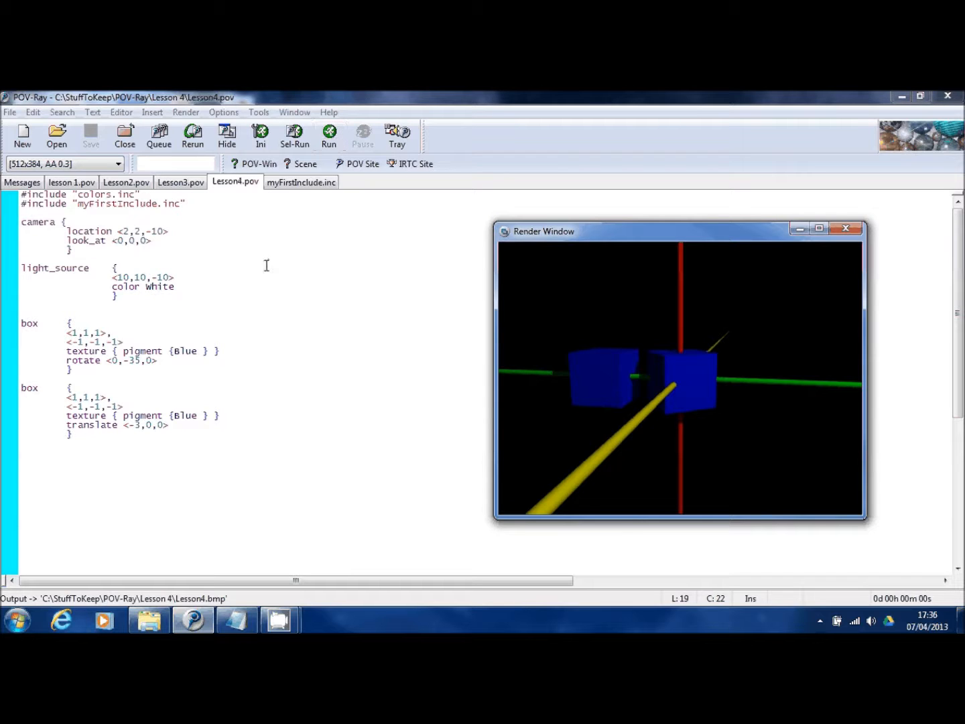
click(162, 359)
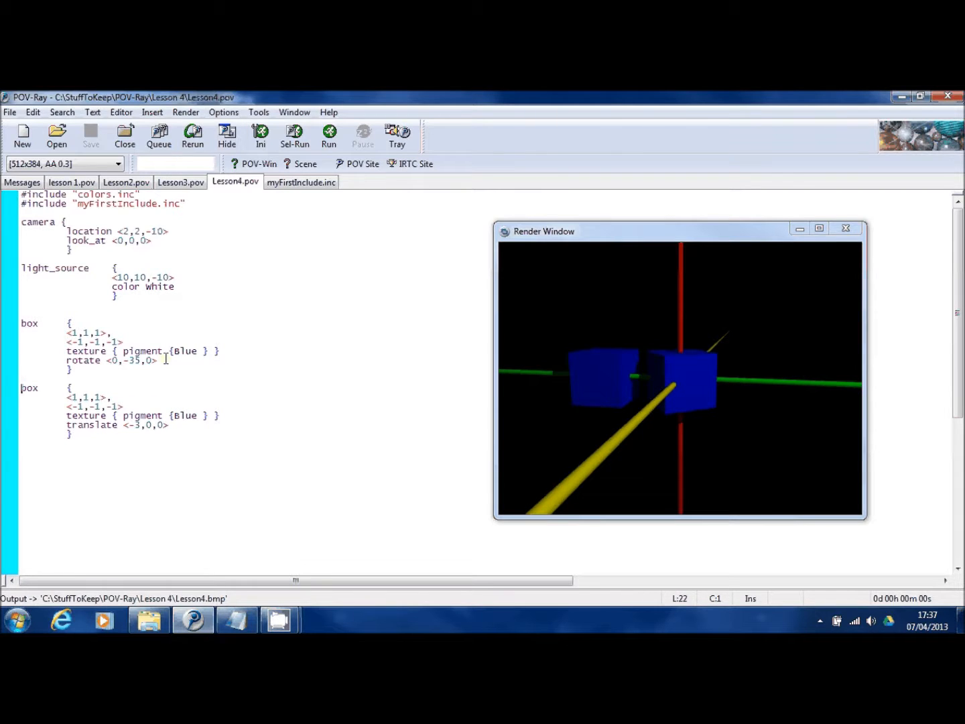
Add rotate <0,-35,0> after the second box's translate and render both boxes turned
text(rotate <0,-35,0>)
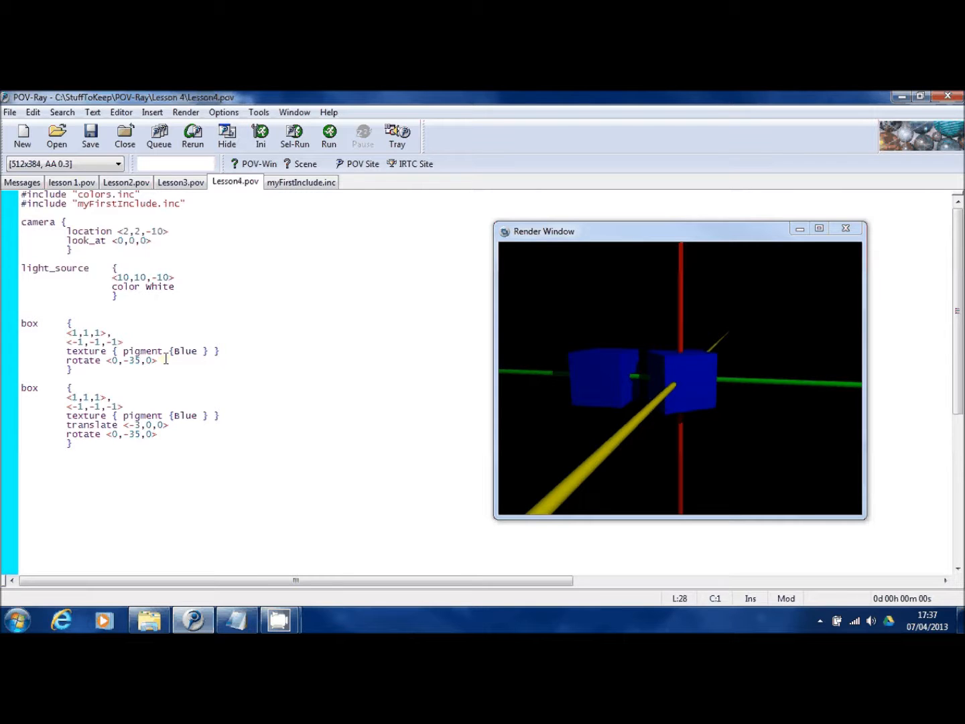
click(330, 134)
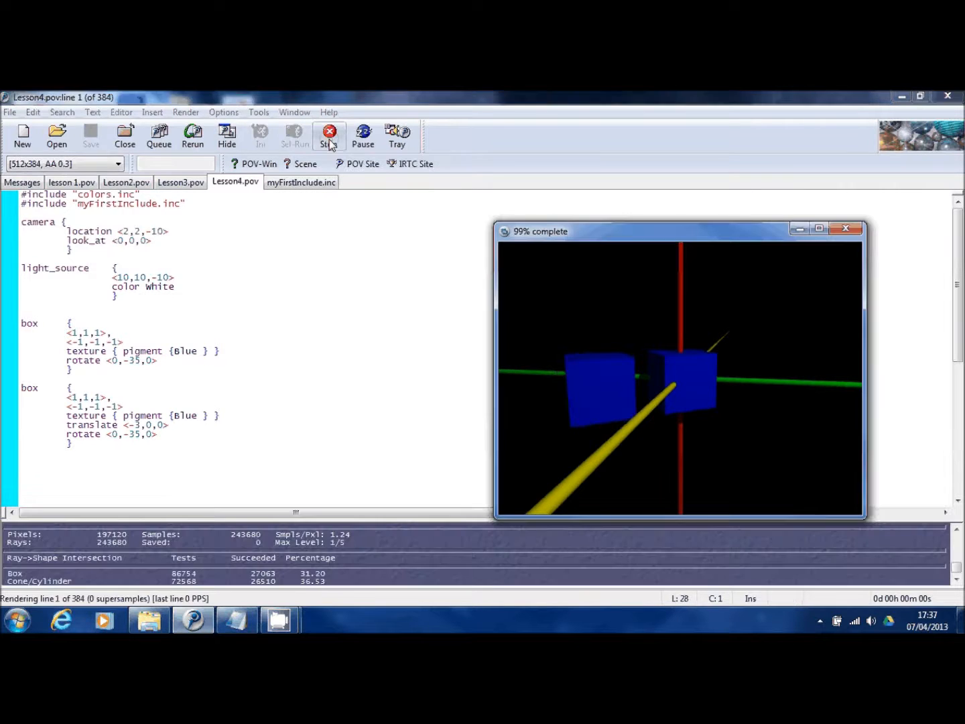
click(330, 134)
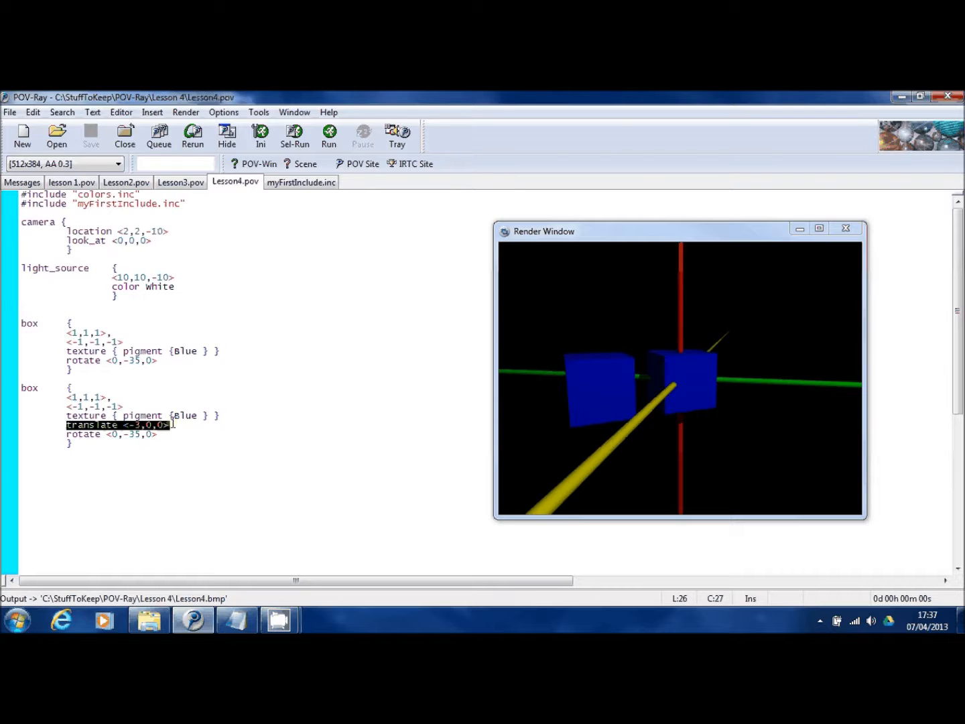
mouse_move(167, 428)
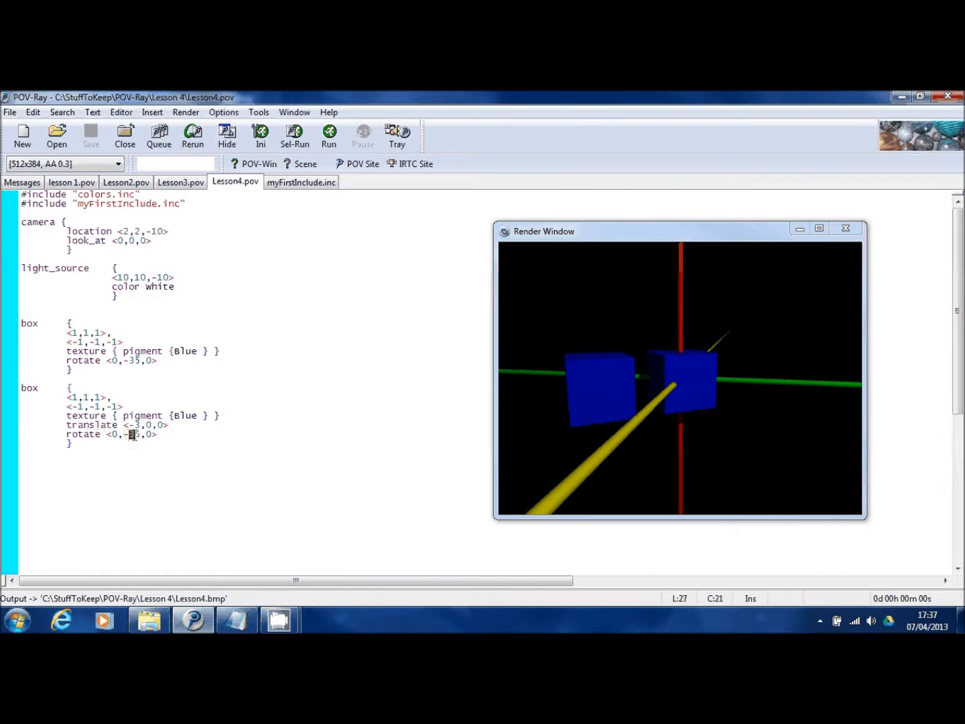
mouse_move(137, 440)
text(5)
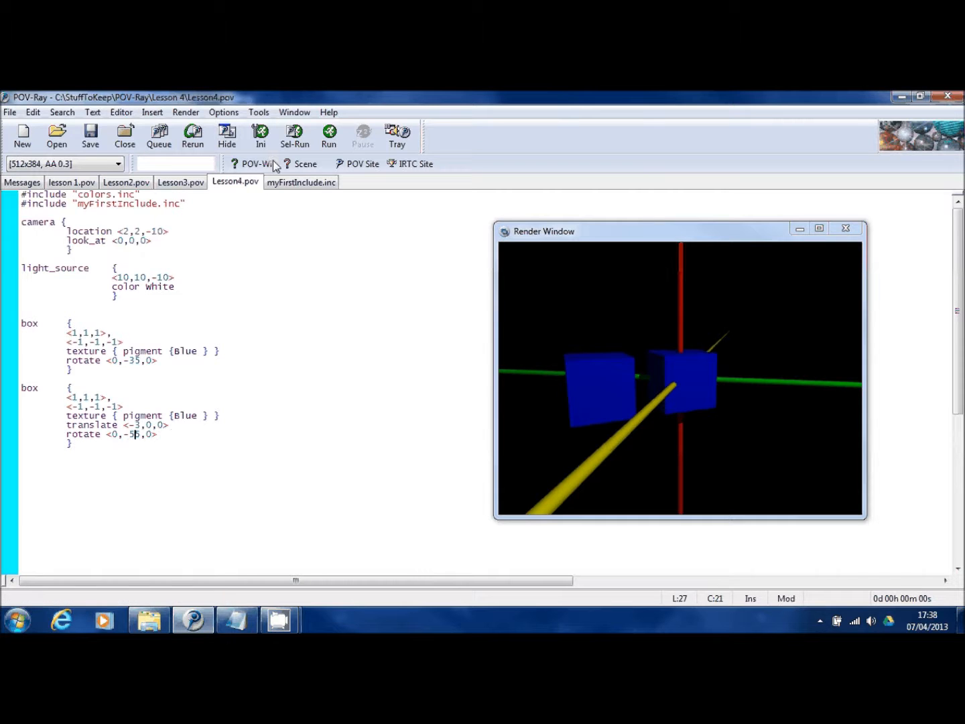
Try the second box's rotation at -90 and -120 degrees, rendering each
click(329, 137)
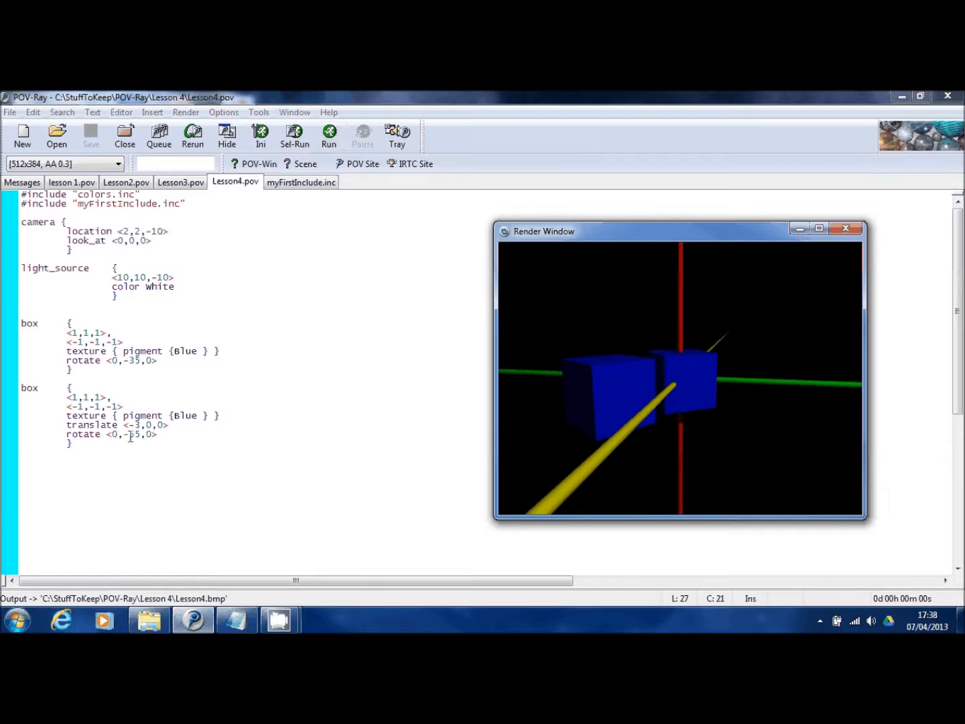
text(9)
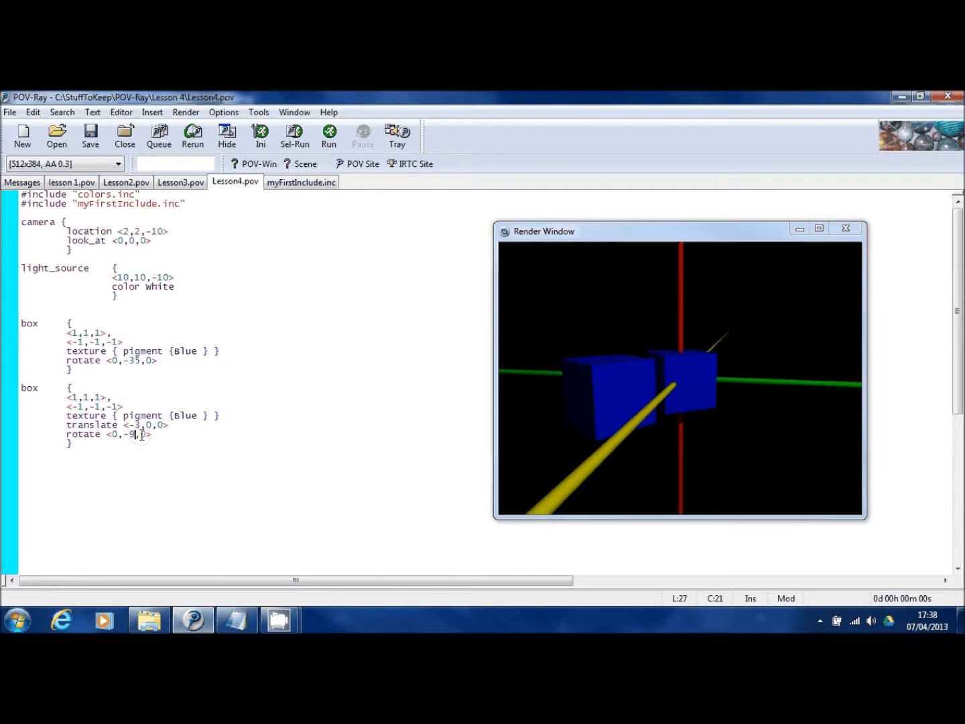
click(330, 135)
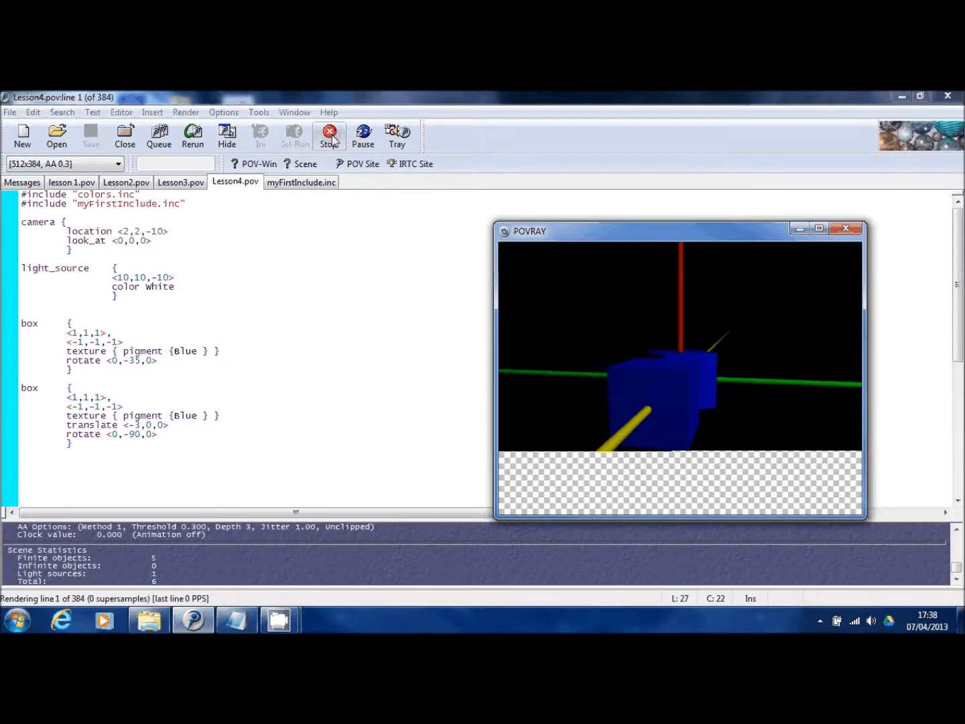
click(330, 136)
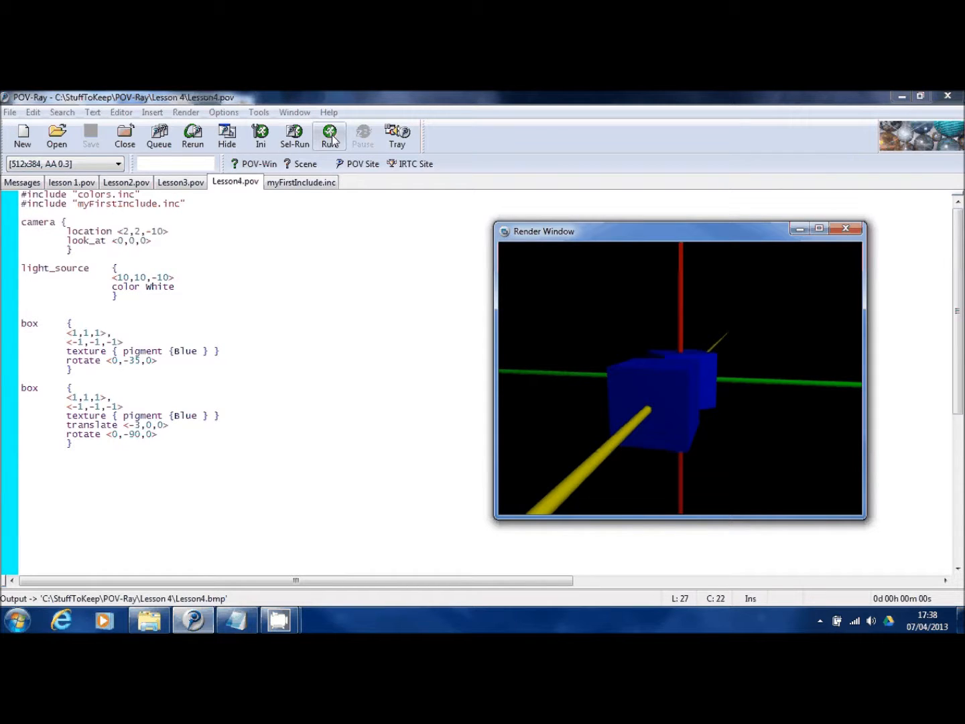
double_click(136, 434)
text(11)
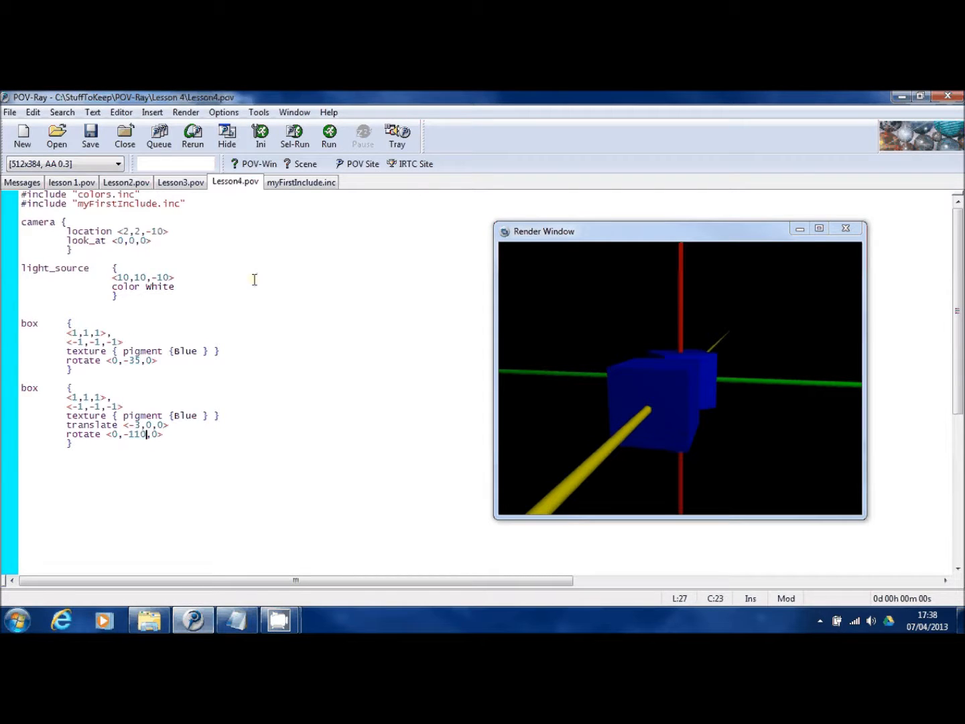
click(330, 137)
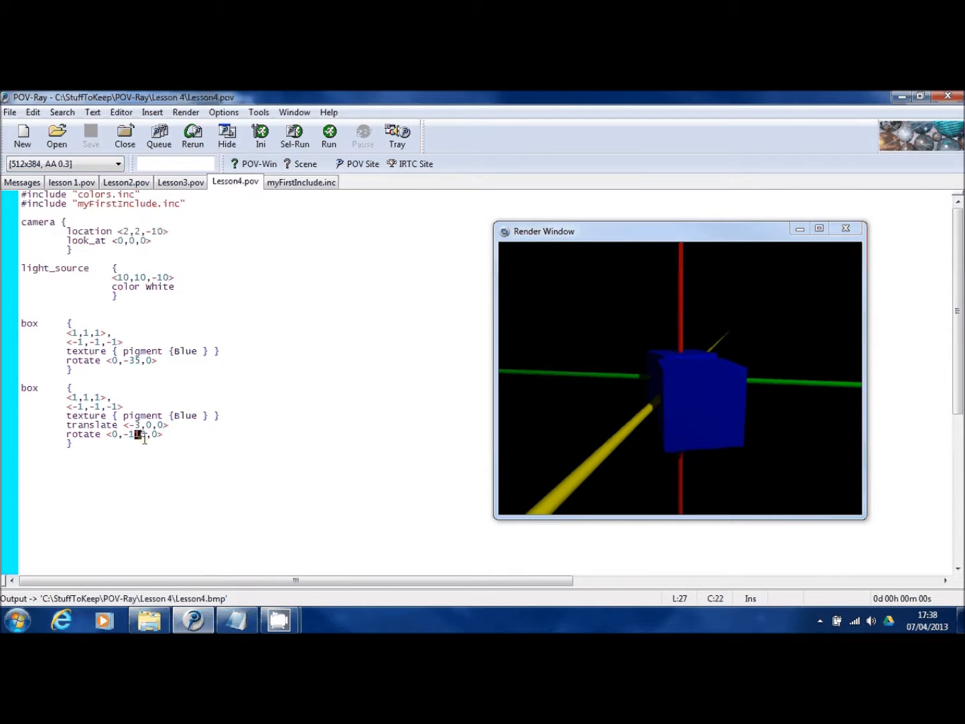
click(329, 136)
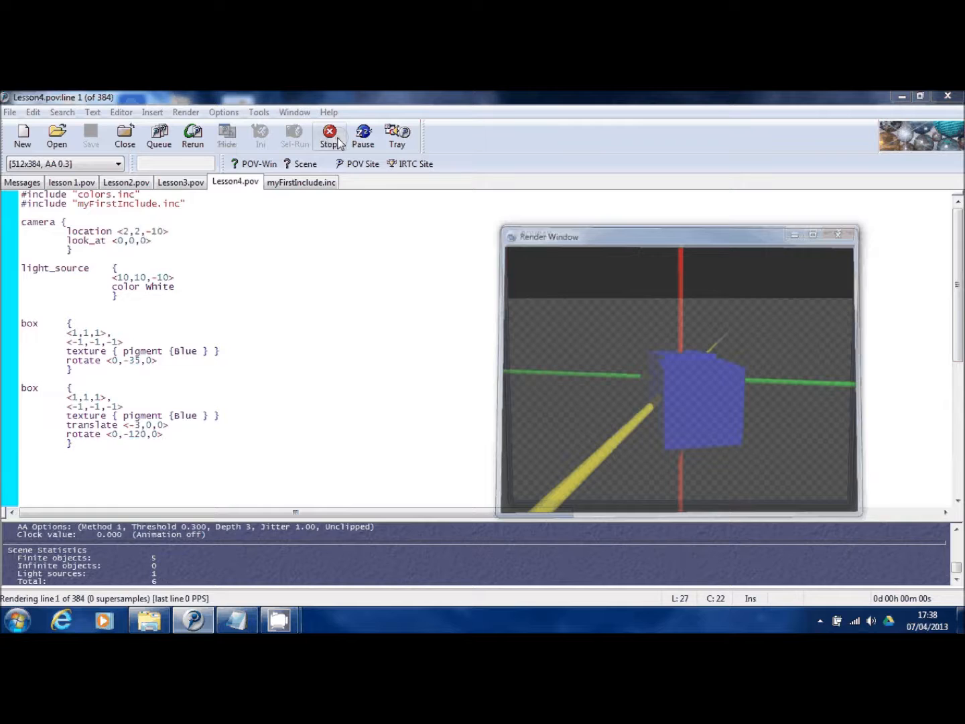
click(330, 137)
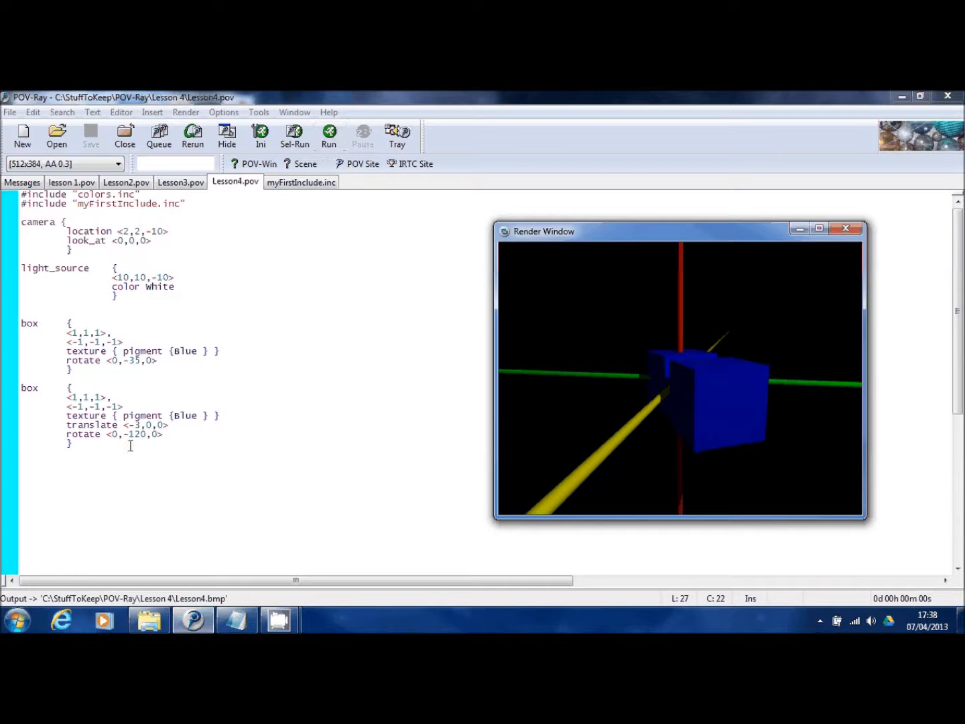
Set the second box's rotation angle back to 0 and render again
double_click(135, 434)
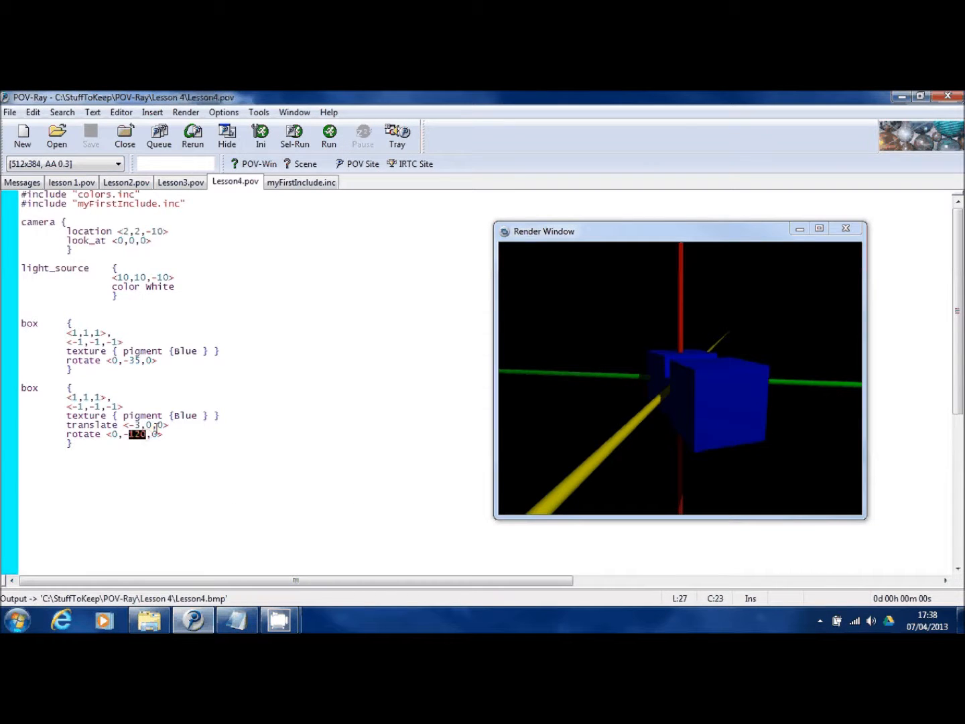
text(-0)
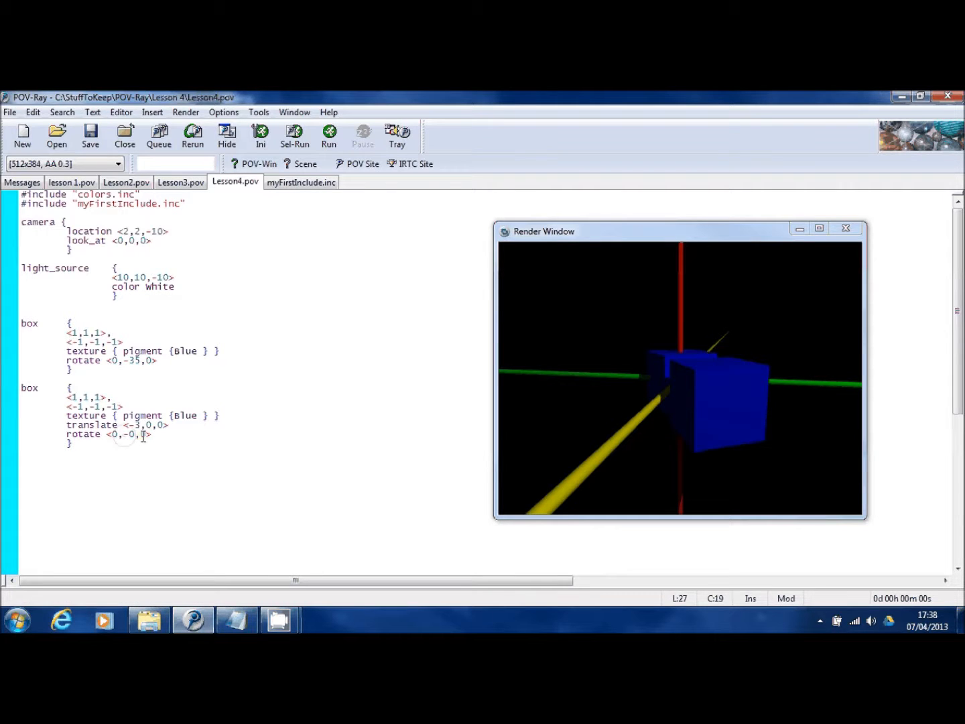
click(330, 136)
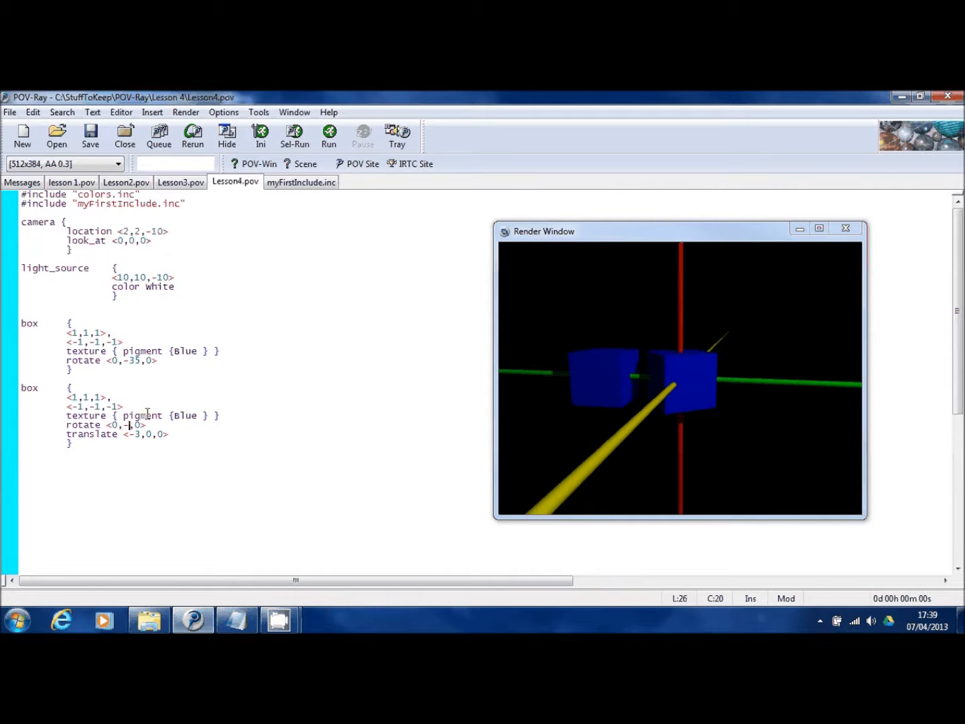
Set the second box's rotate (placed before translate) to <0,-35,0> and render both turned boxes
text(35)
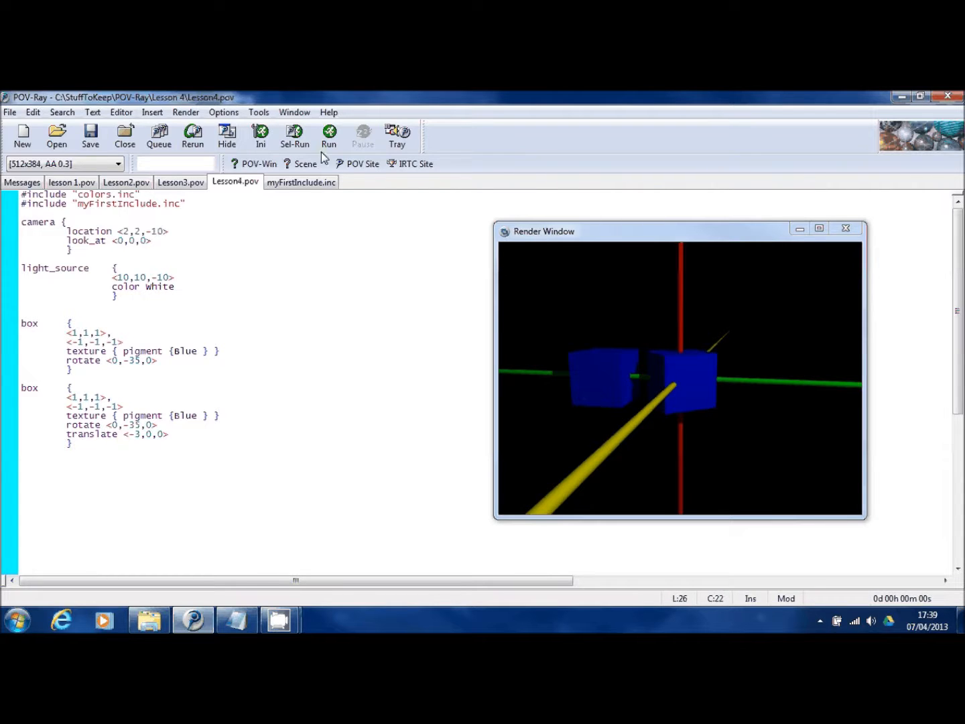
mouse_move(330, 136)
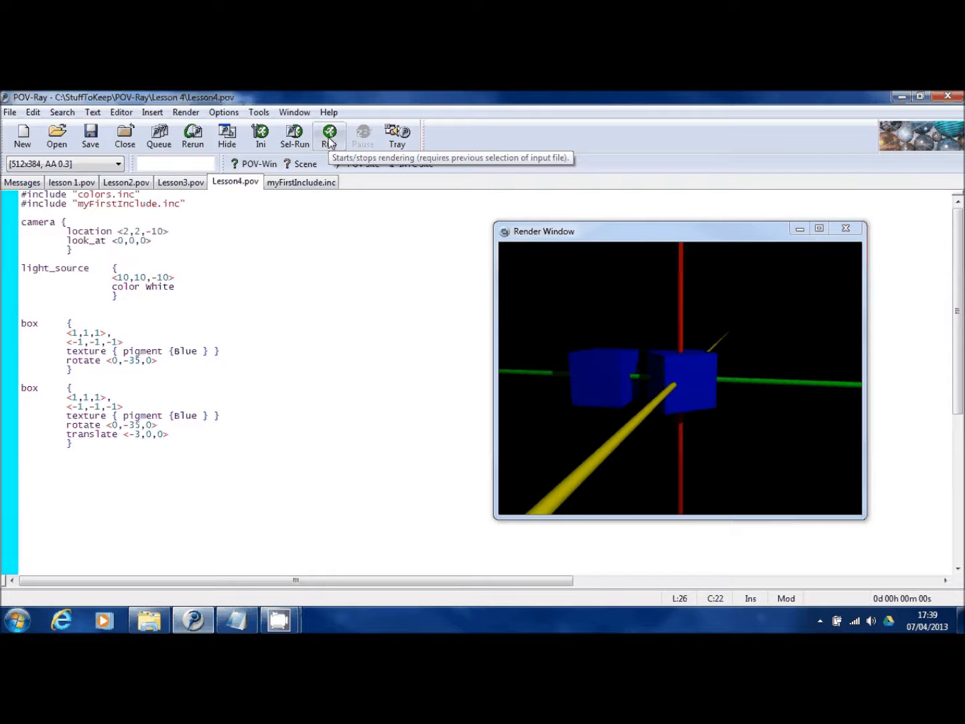
click(330, 134)
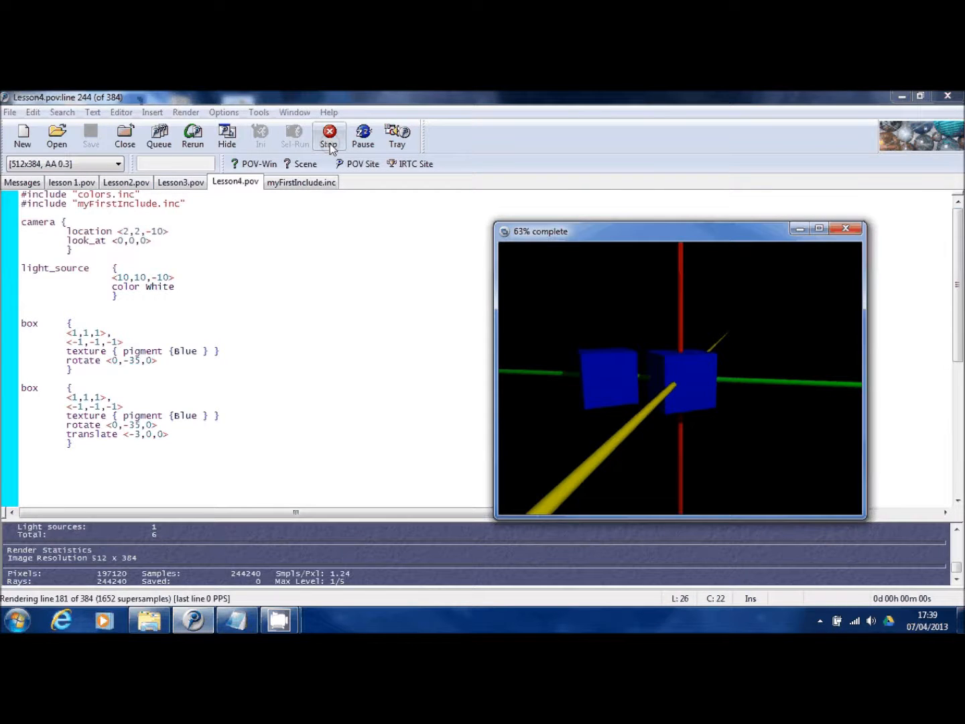
click(330, 137)
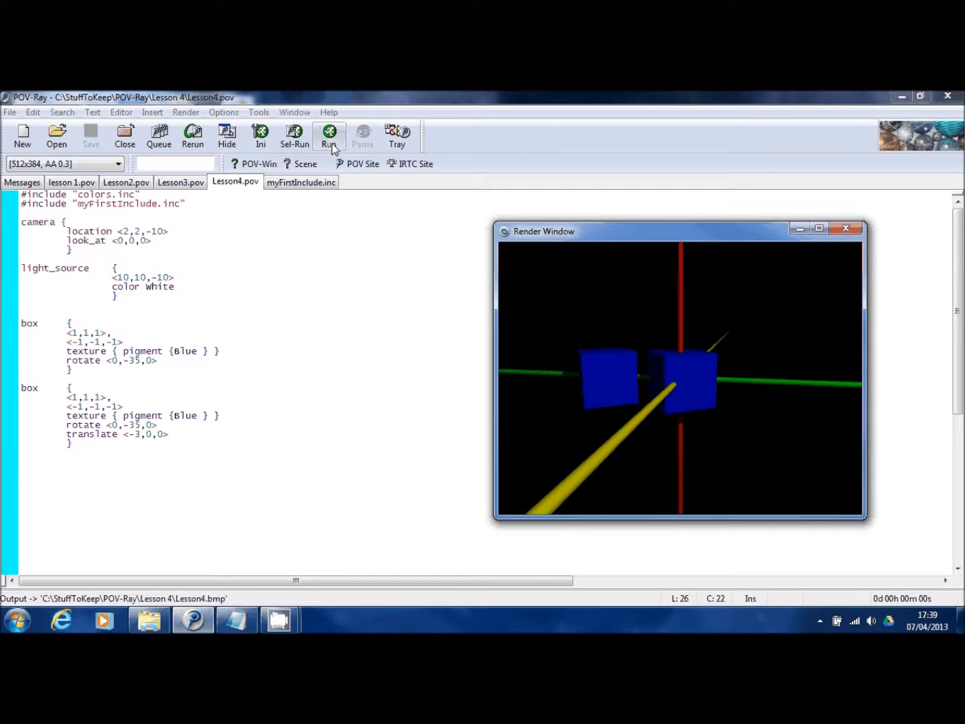